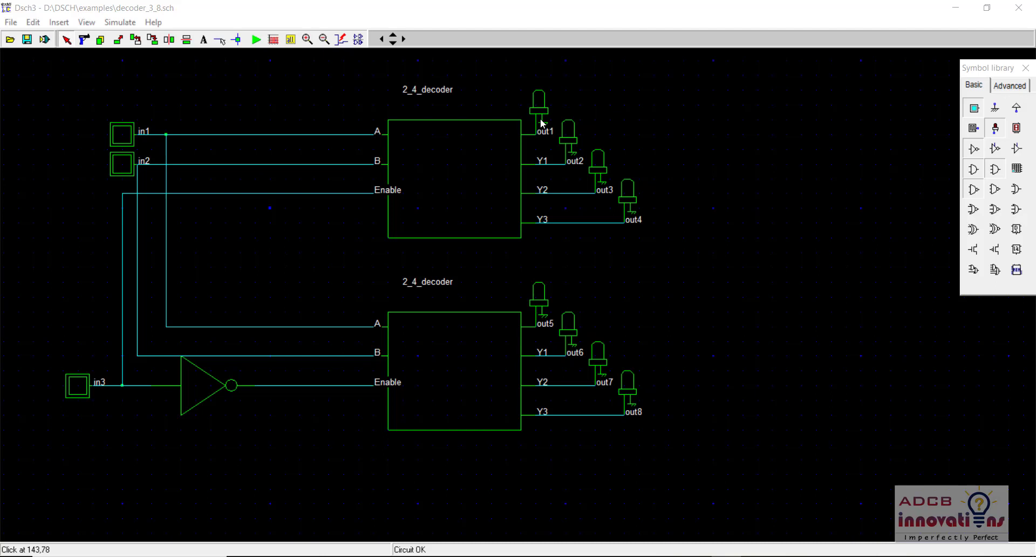
mouse_move(246, 72)
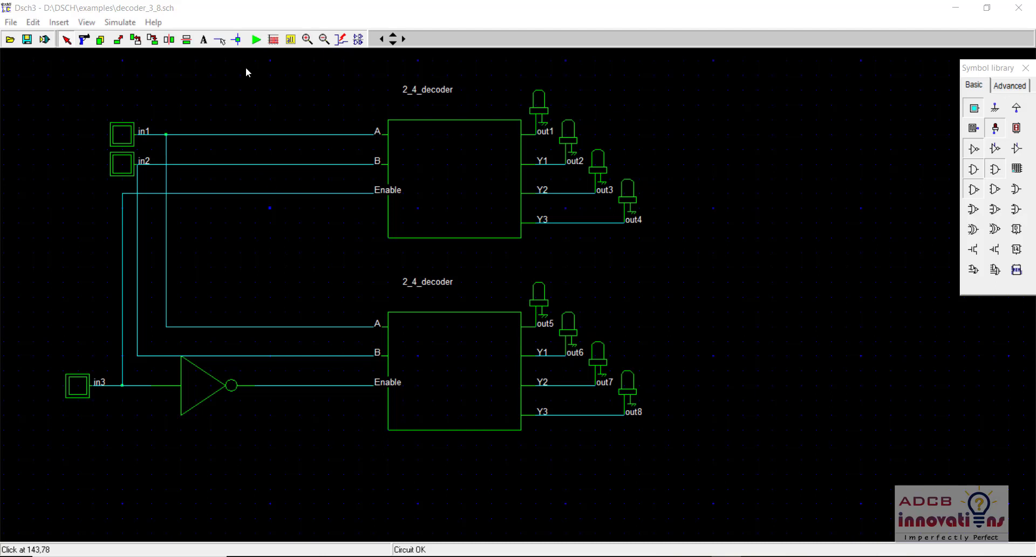
mouse_move(242, 107)
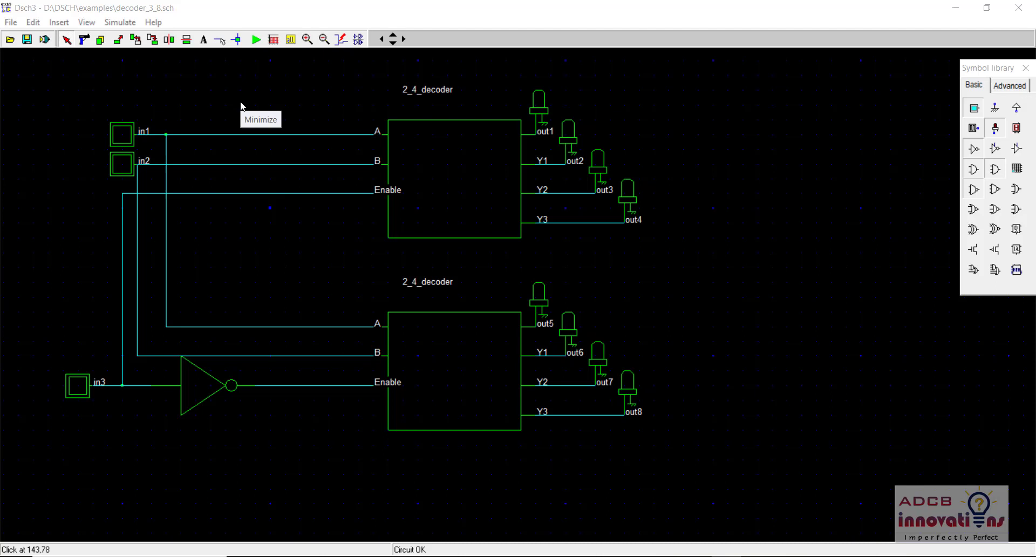
mouse_move(240, 106)
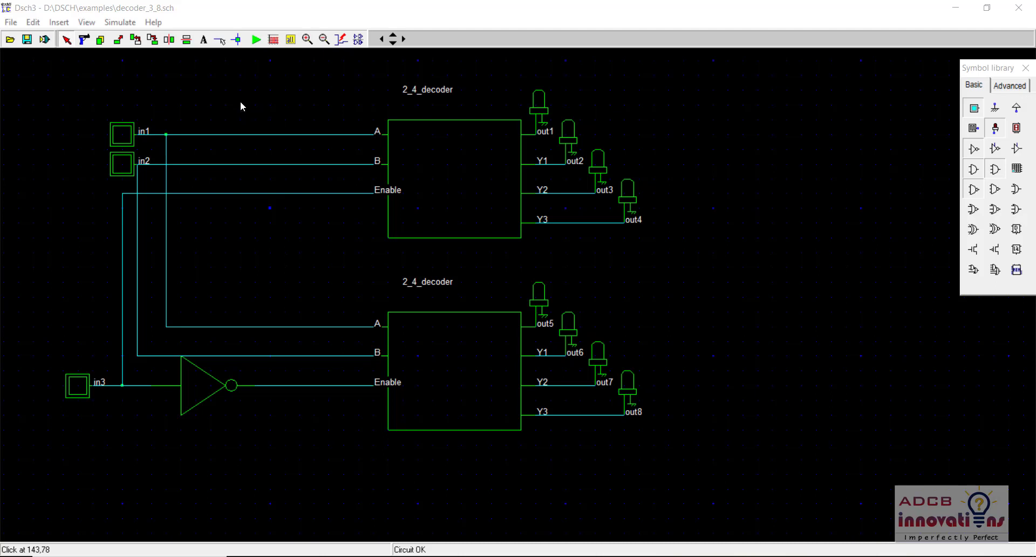
mouse_move(432, 281)
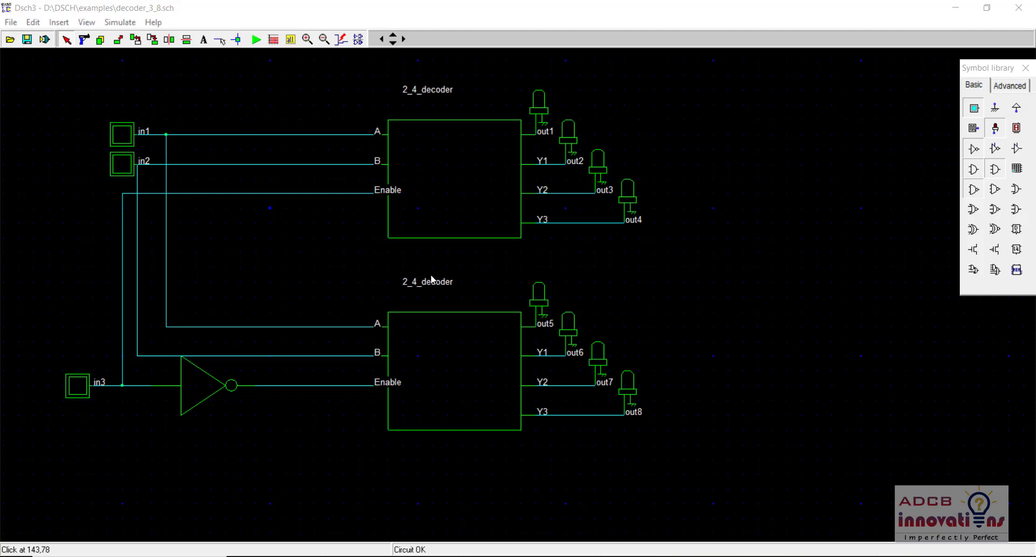
mouse_move(440, 288)
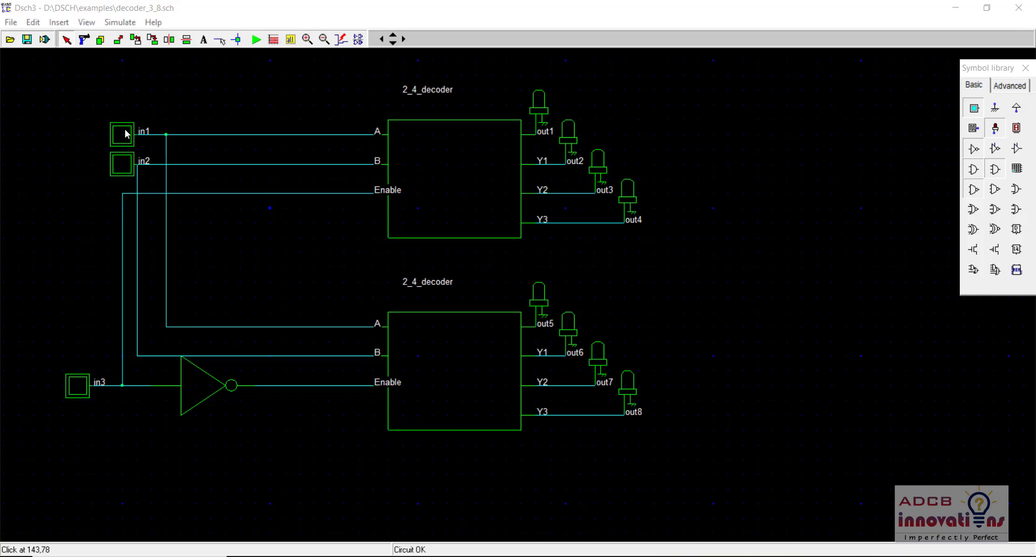
mouse_move(142, 137)
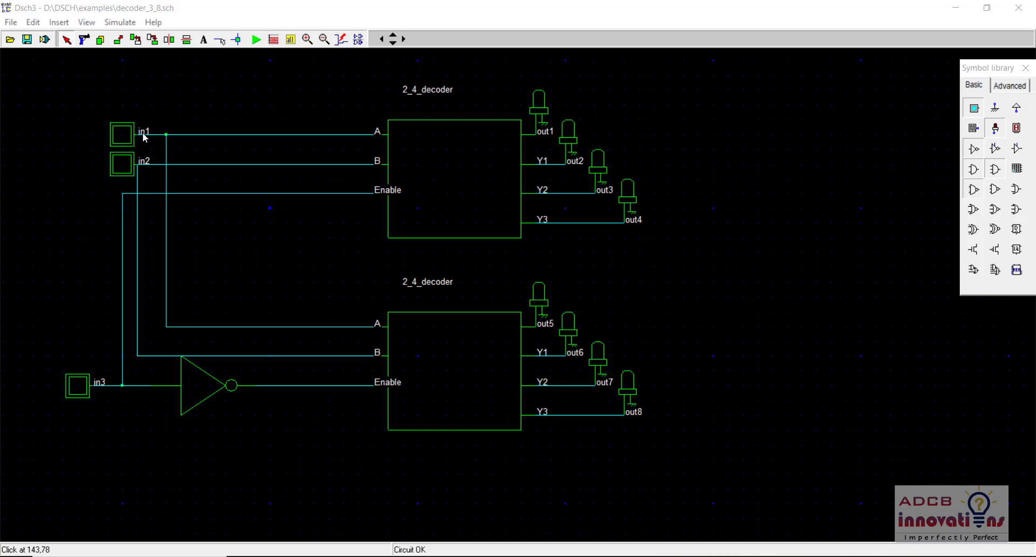
mouse_move(82, 400)
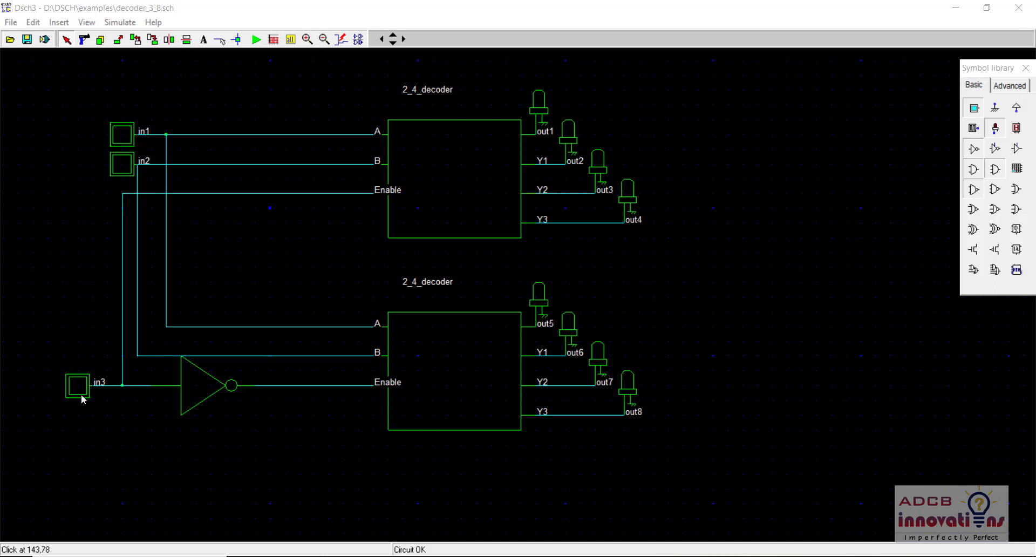
mouse_move(561, 353)
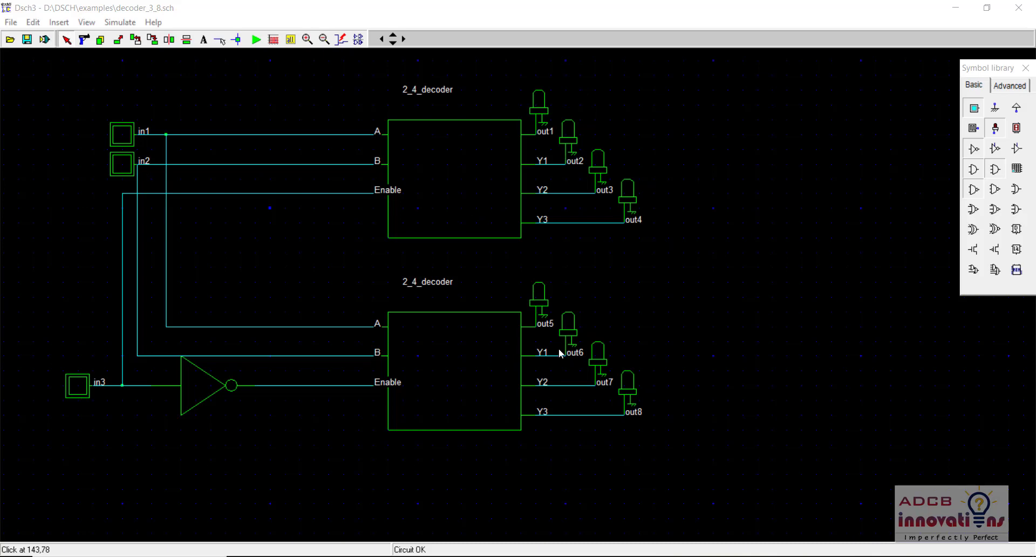
mouse_move(254, 41)
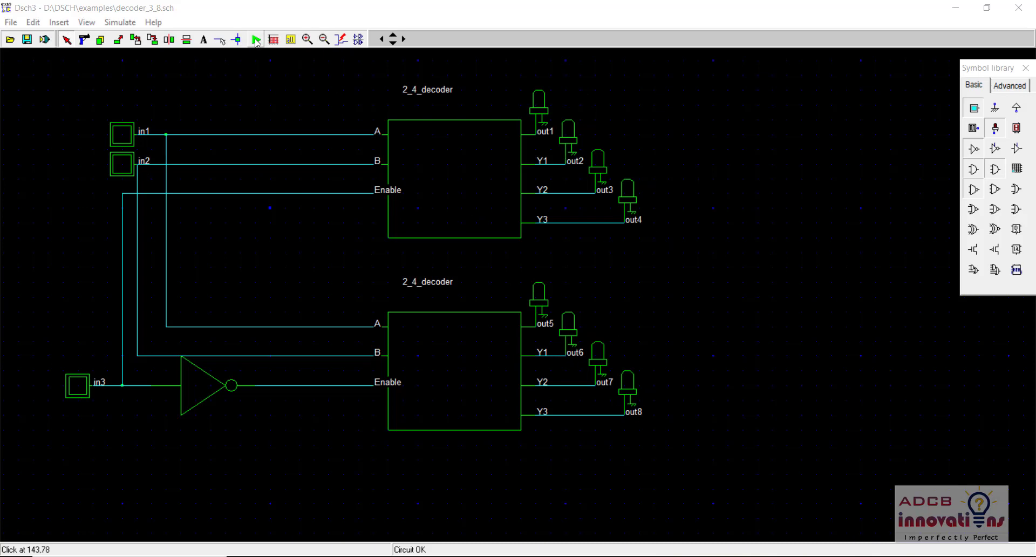
Step: Run the simulation and toggle in1, in2, in3 through combinations until only in3 is on and out1 lit
left_click(254, 39)
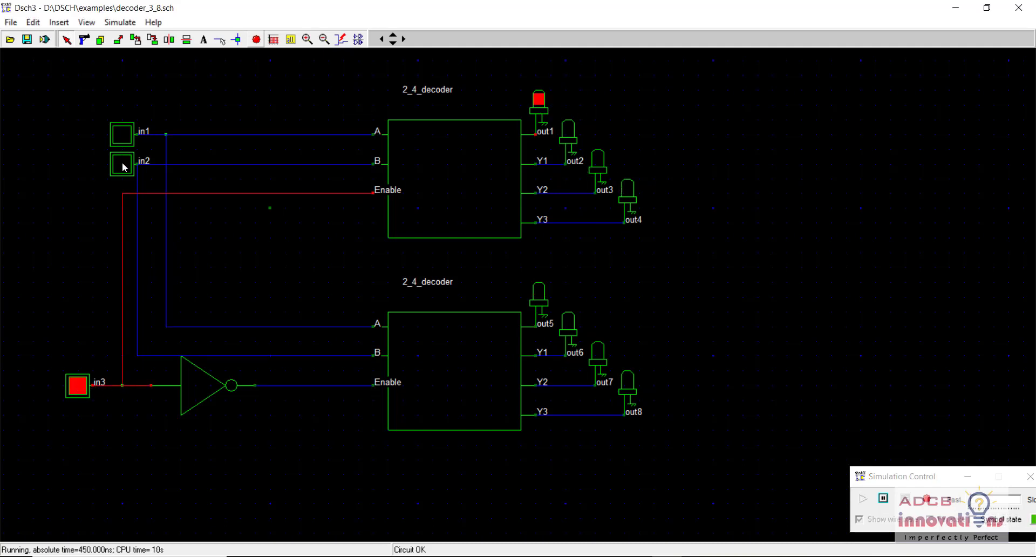
left_click(122, 164)
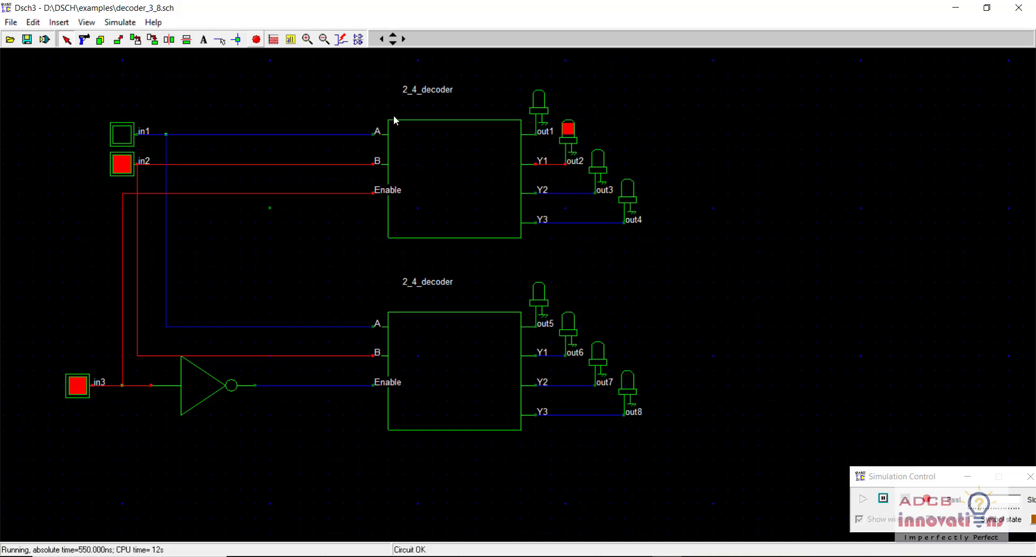
left_click(122, 135)
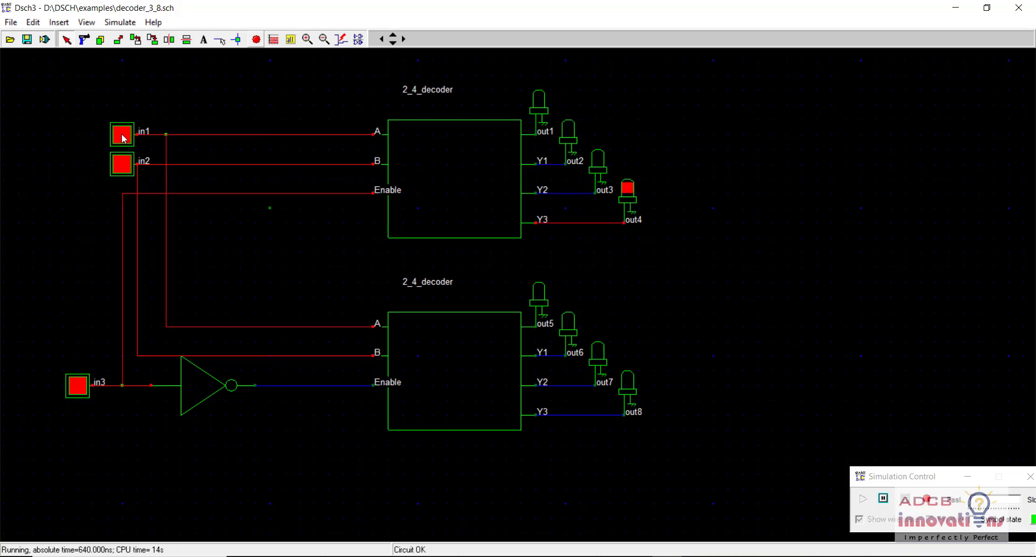
left_click(122, 163)
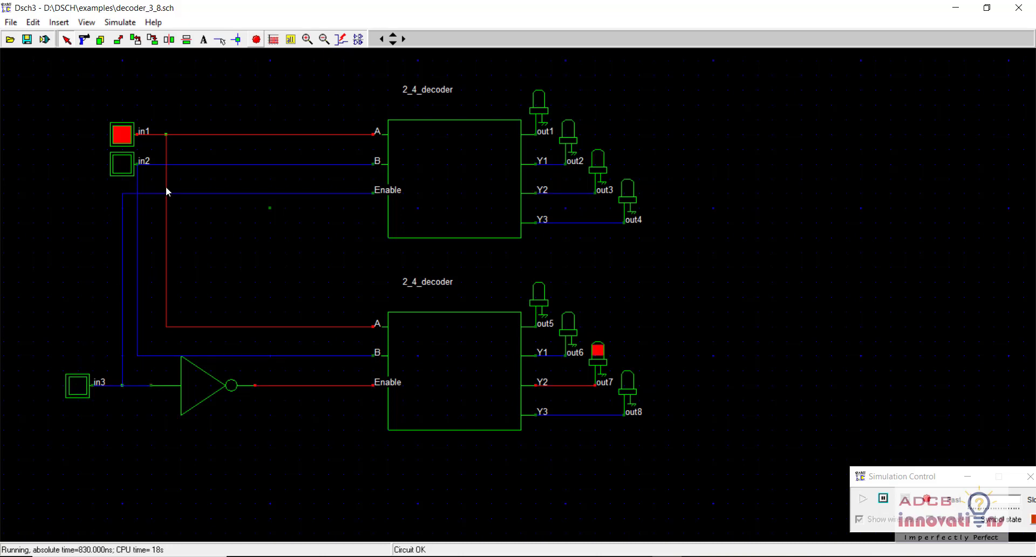
mouse_move(131, 164)
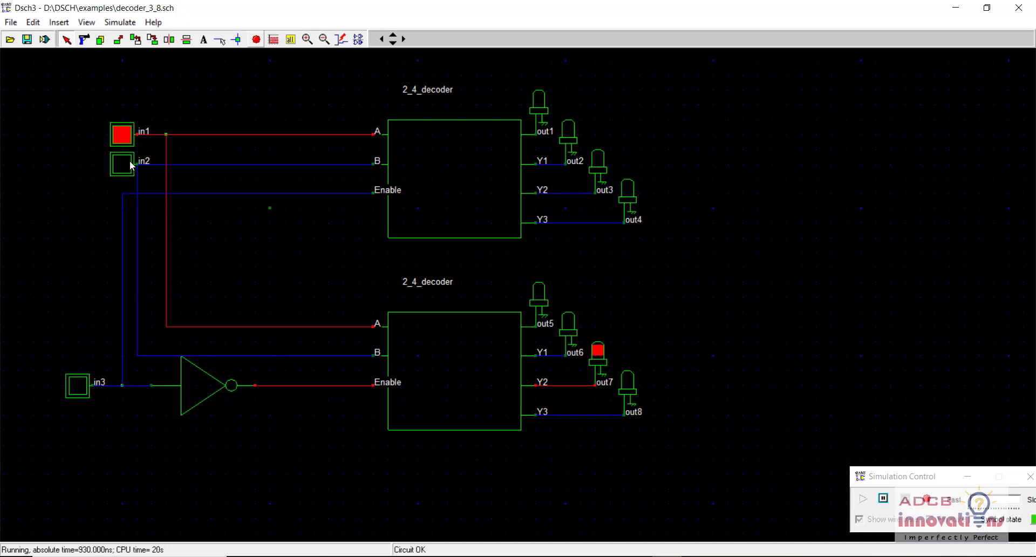
left_click(122, 163)
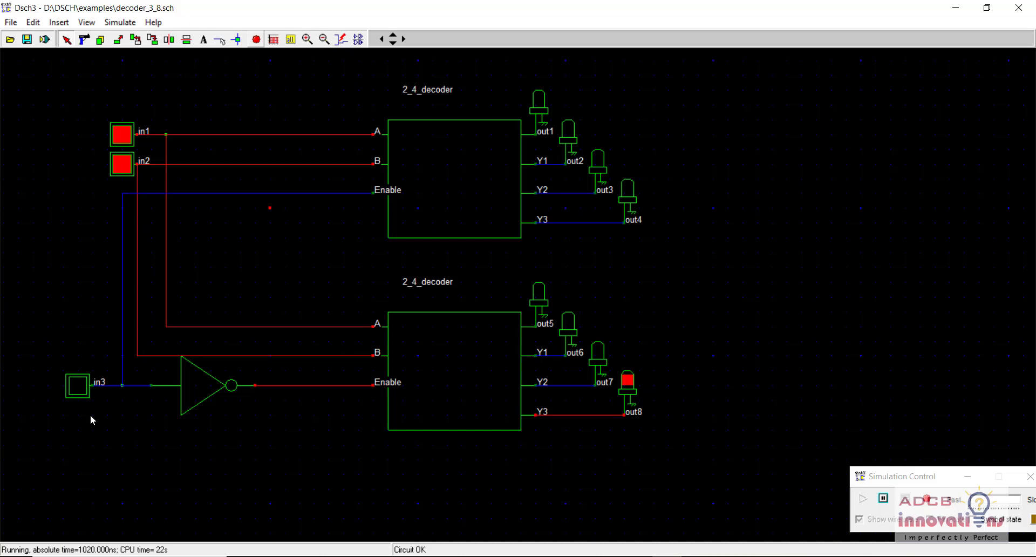
left_click(122, 135)
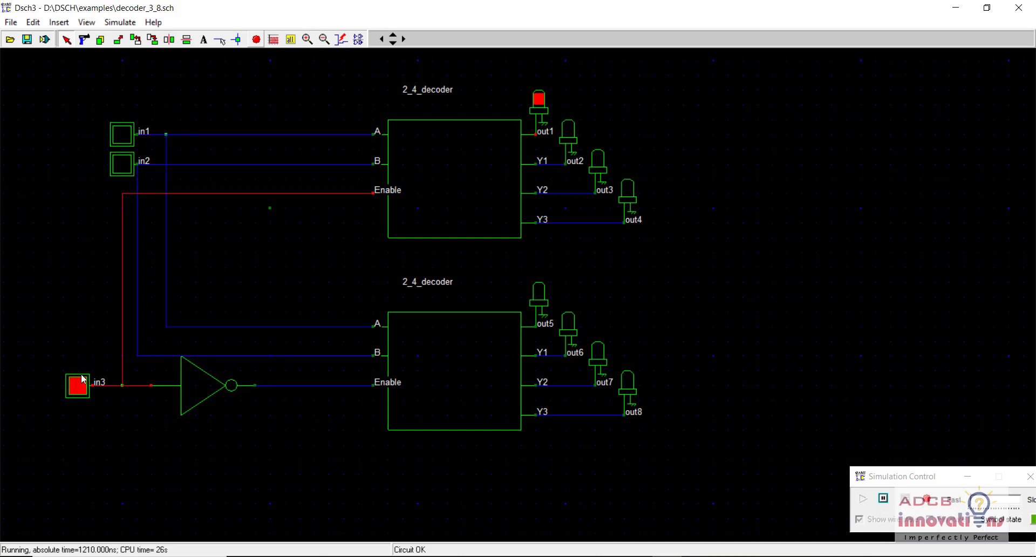
Step: Look up a 3×8 decoder truth table in Google as a reference for the input-output mapping
left_click(76, 385)
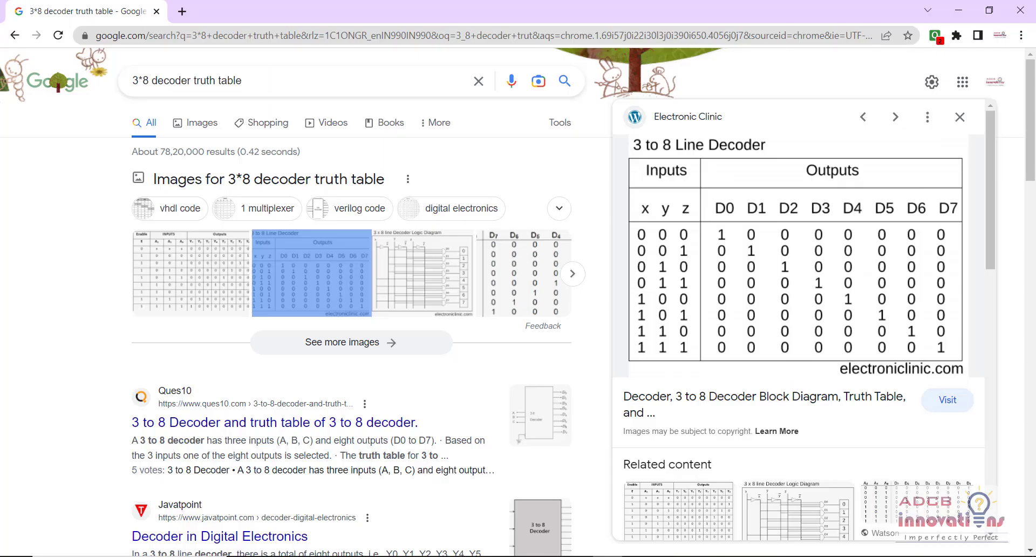
mouse_move(667, 246)
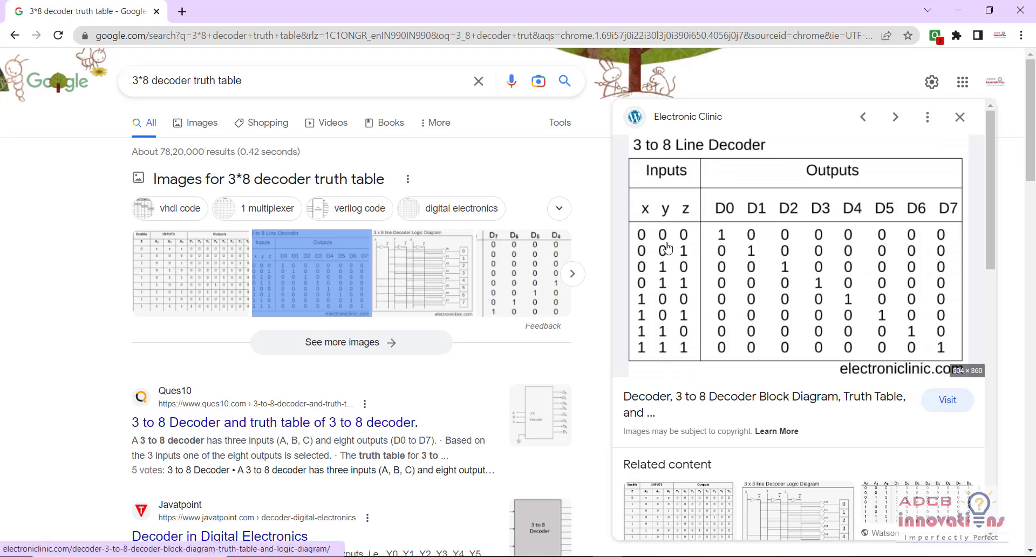
mouse_move(661, 219)
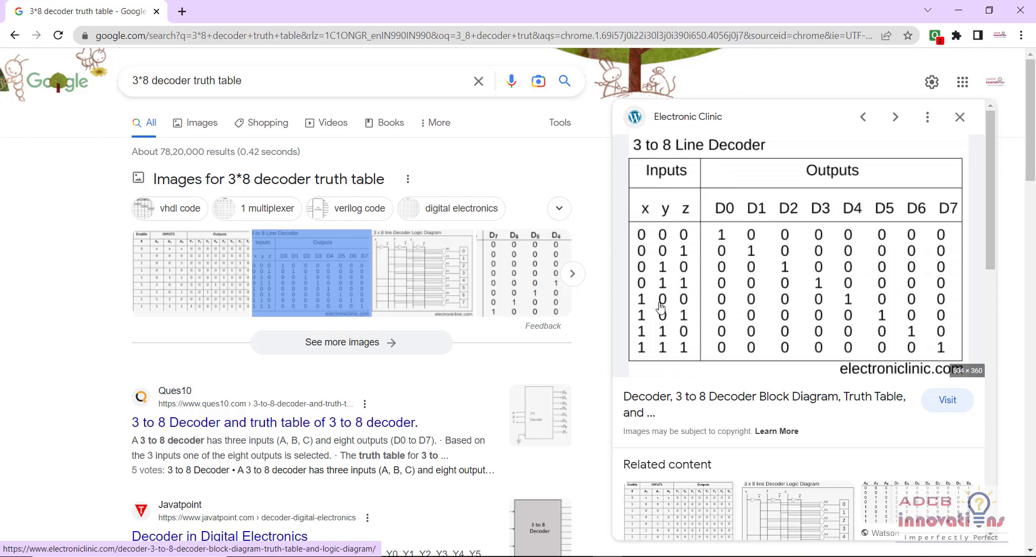
mouse_move(778, 221)
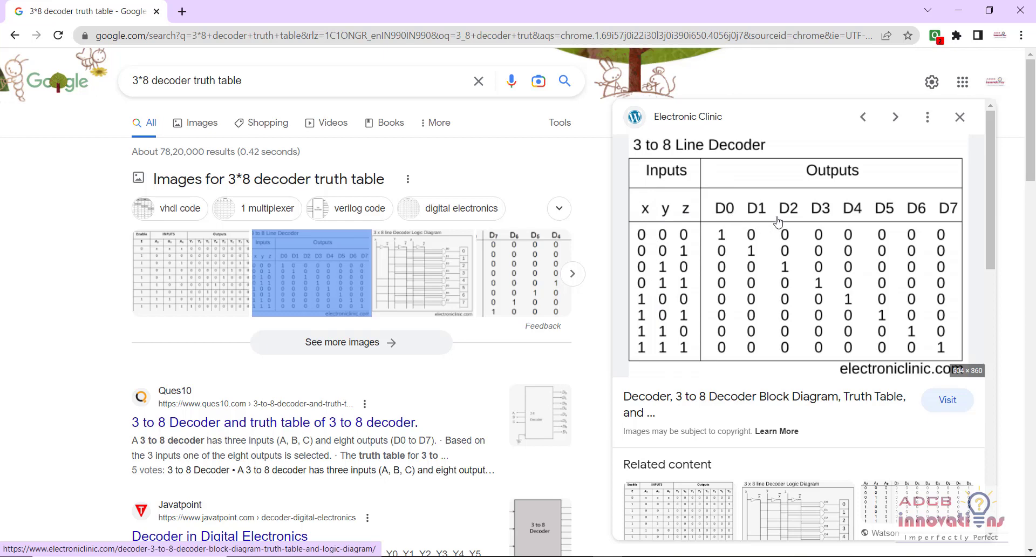
mouse_move(921, 217)
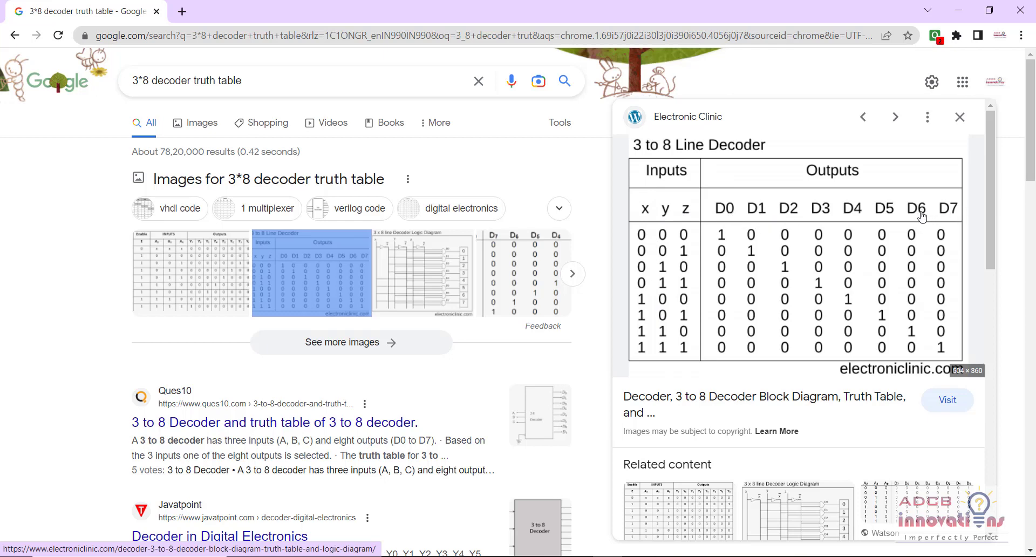
mouse_move(940, 216)
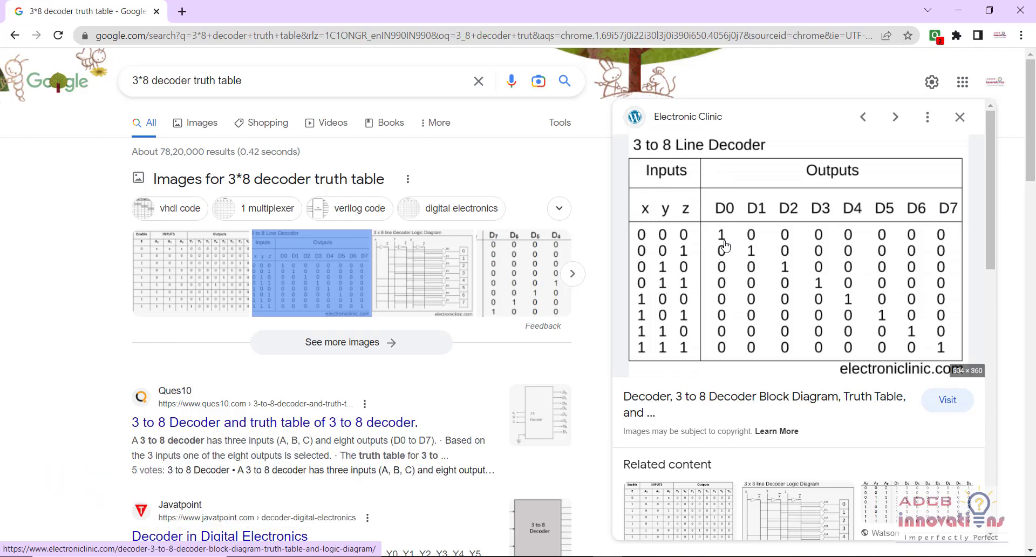
mouse_move(781, 240)
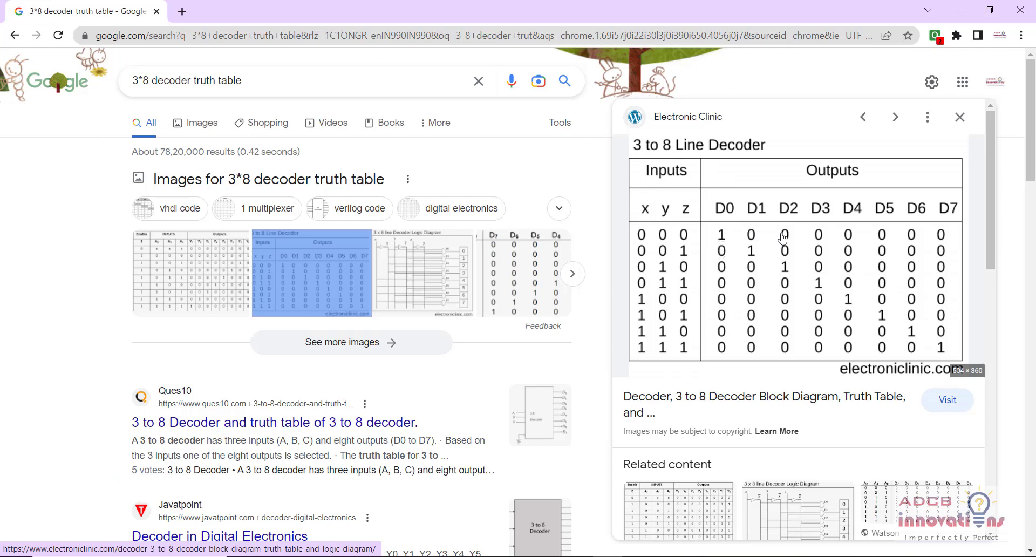
mouse_move(722, 243)
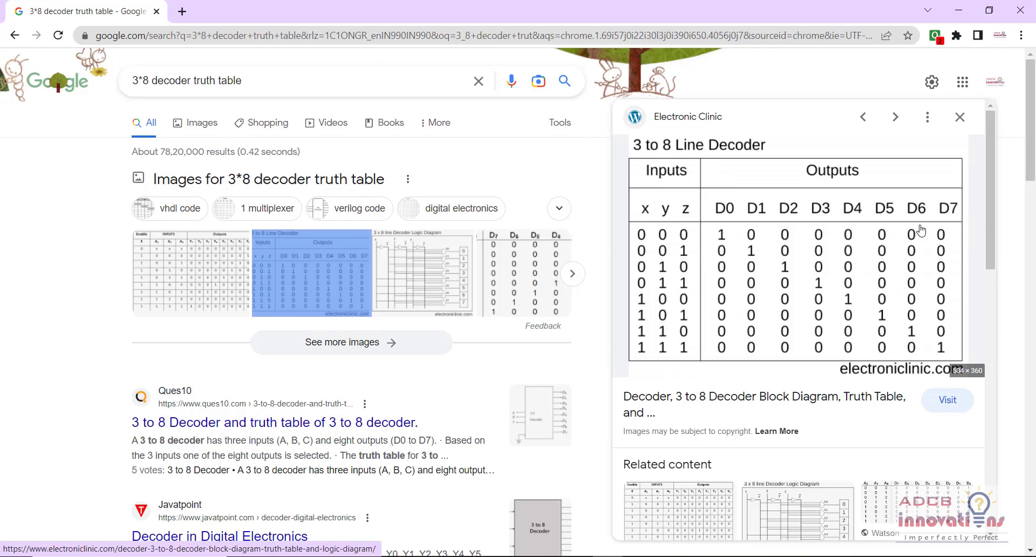
mouse_move(693, 259)
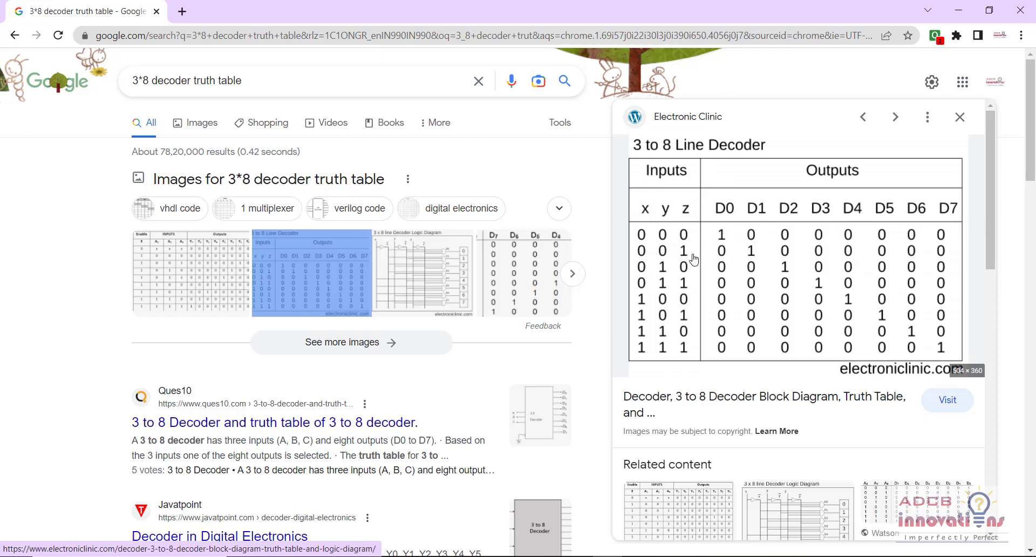
mouse_move(766, 256)
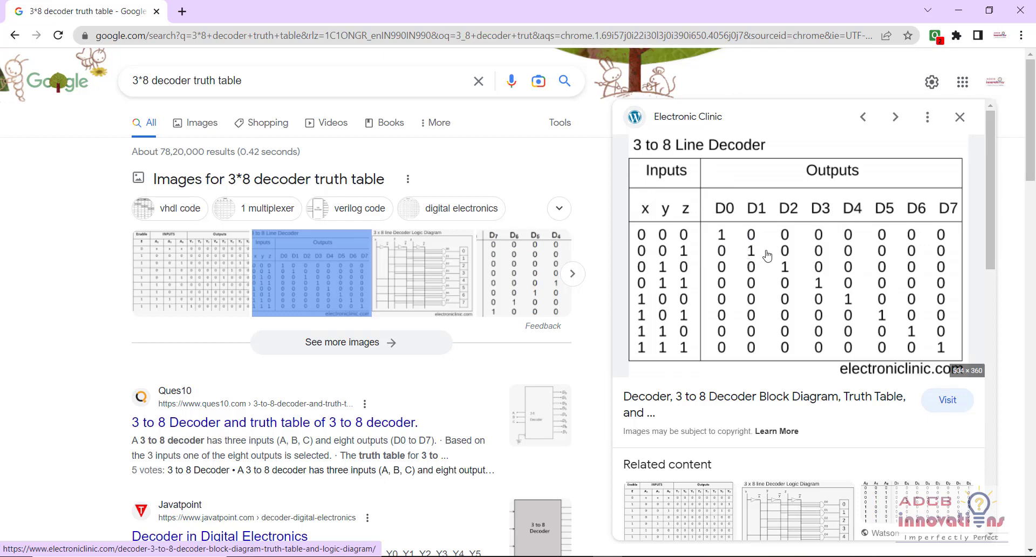
mouse_move(779, 273)
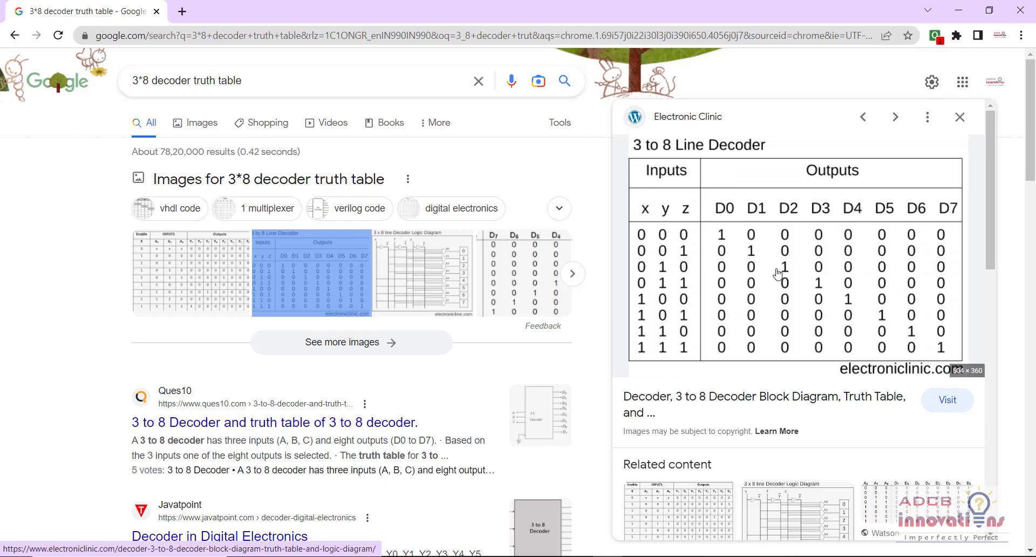
mouse_move(948, 350)
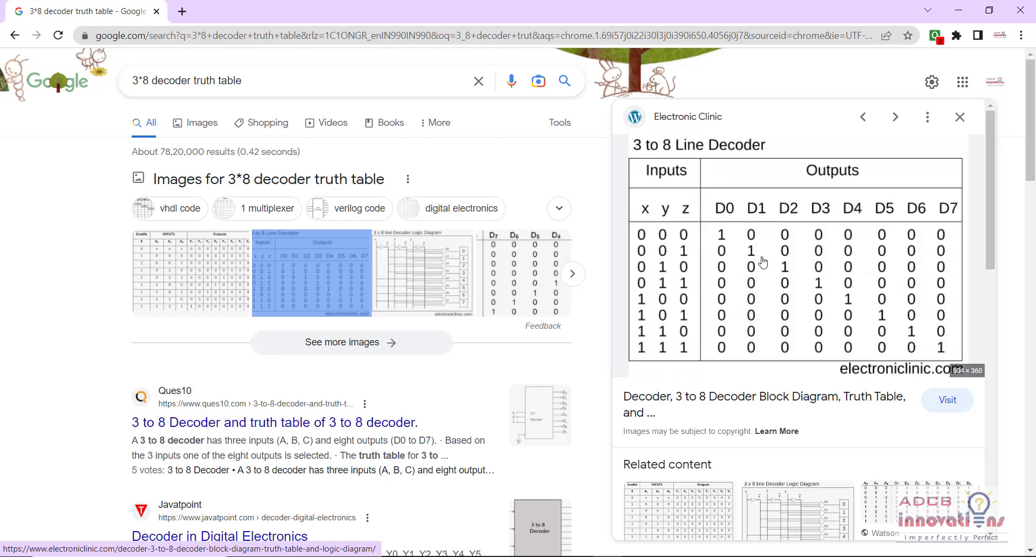
mouse_move(726, 349)
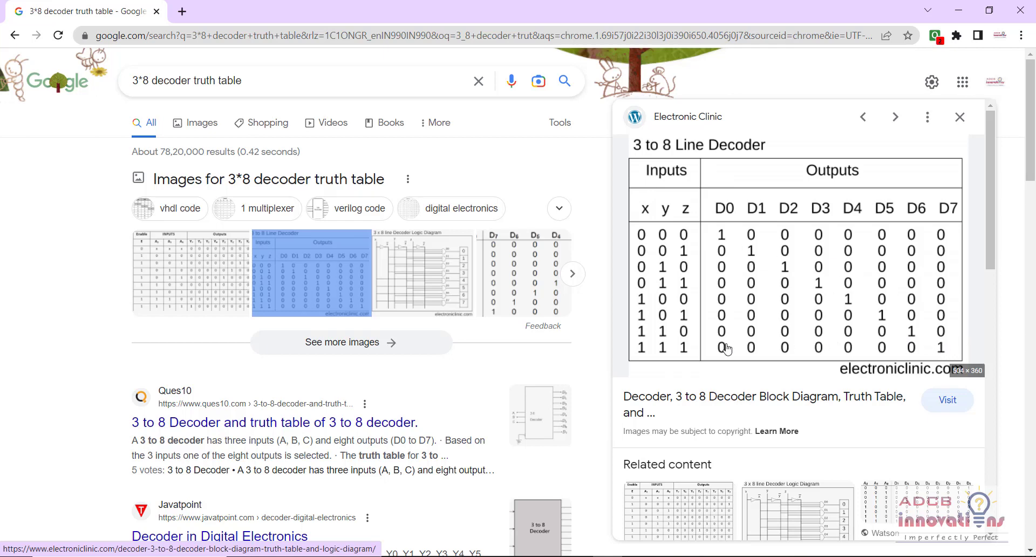
mouse_move(871, 139)
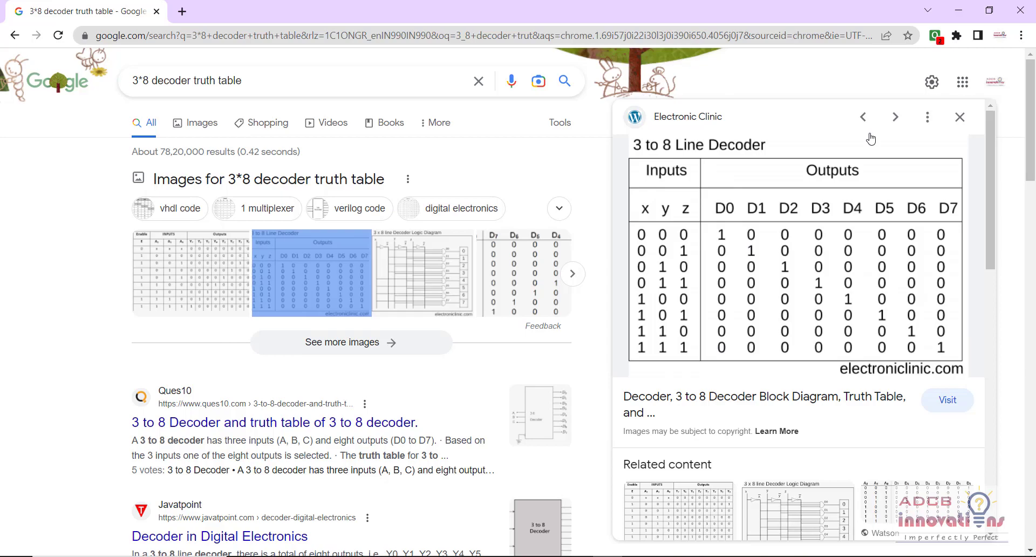
mouse_move(961, 12)
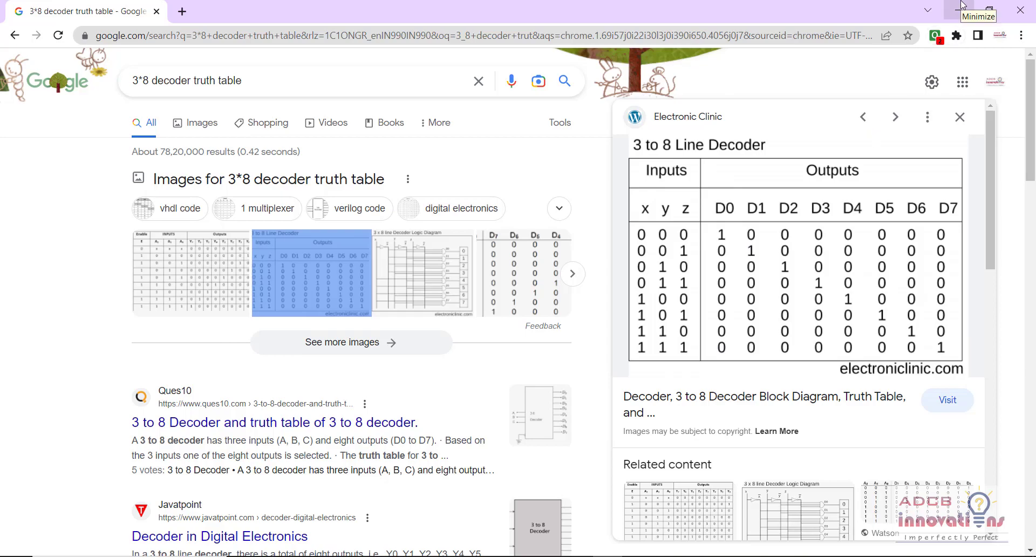
Step: Return from the browser to the schematic and run the decoder simulation again
left_click(979, 12)
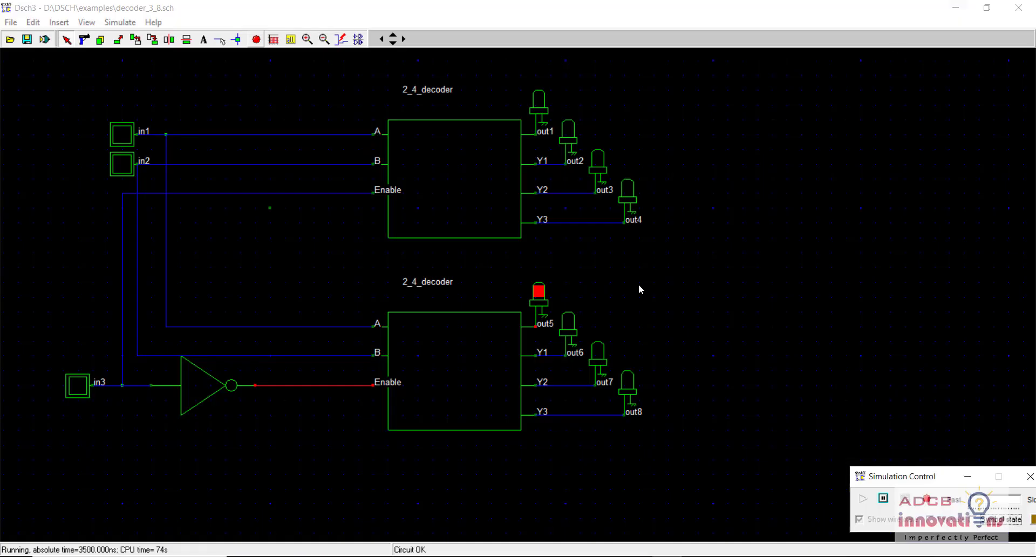
mouse_move(414, 224)
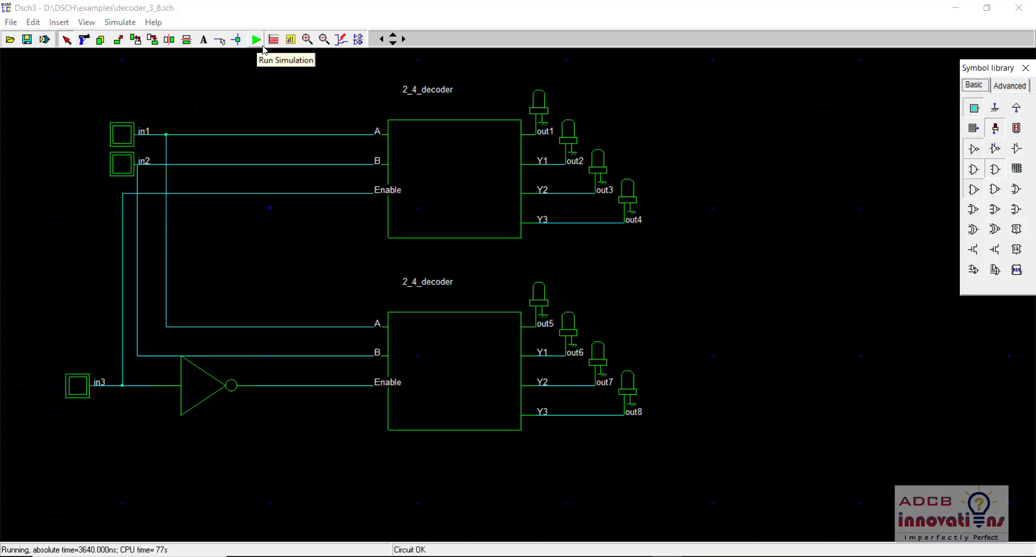
mouse_move(410, 231)
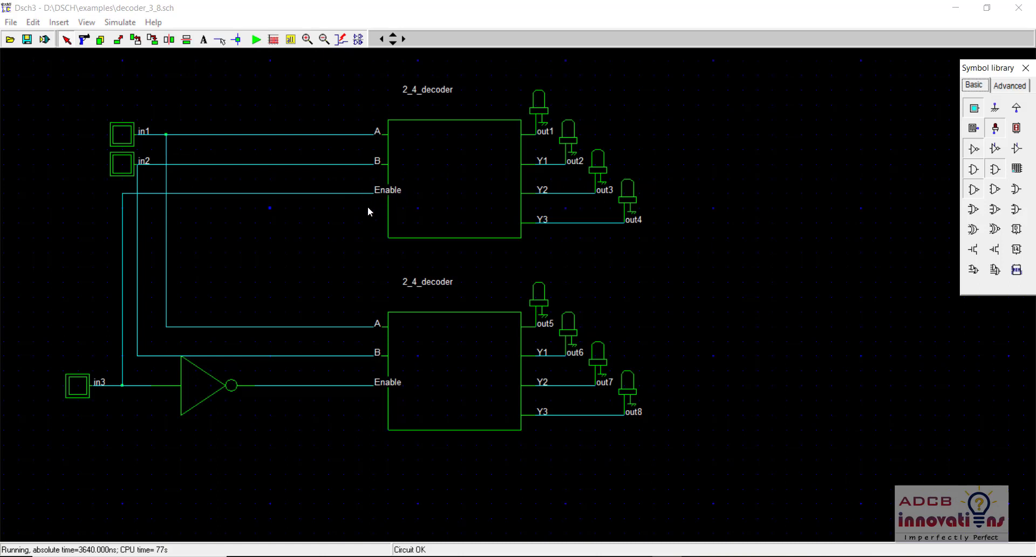
mouse_move(363, 208)
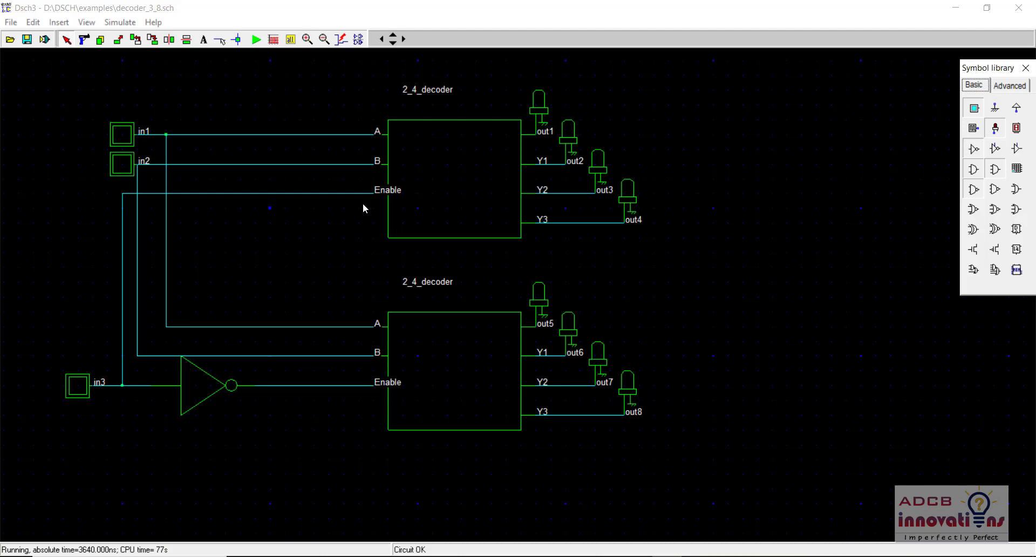
mouse_move(395, 208)
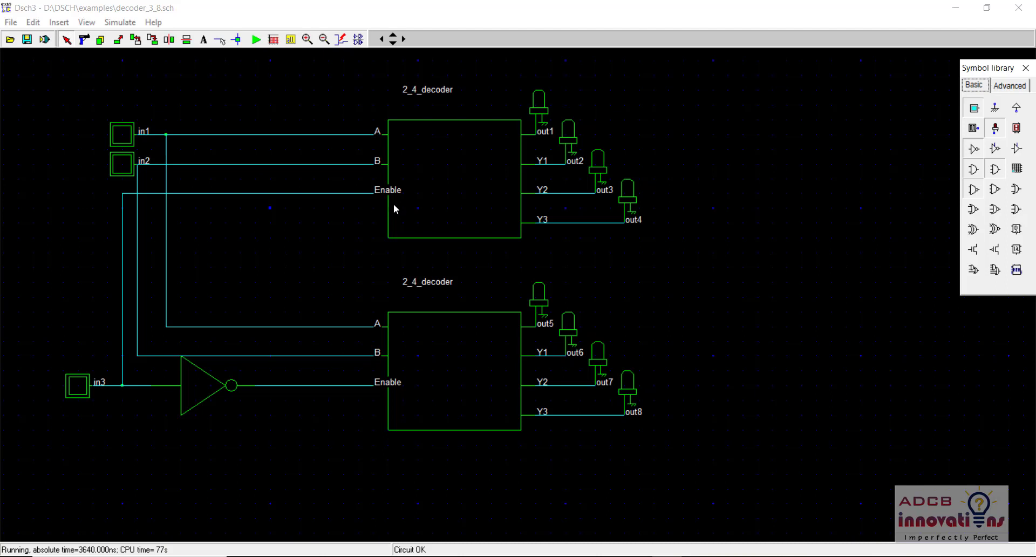
mouse_move(357, 195)
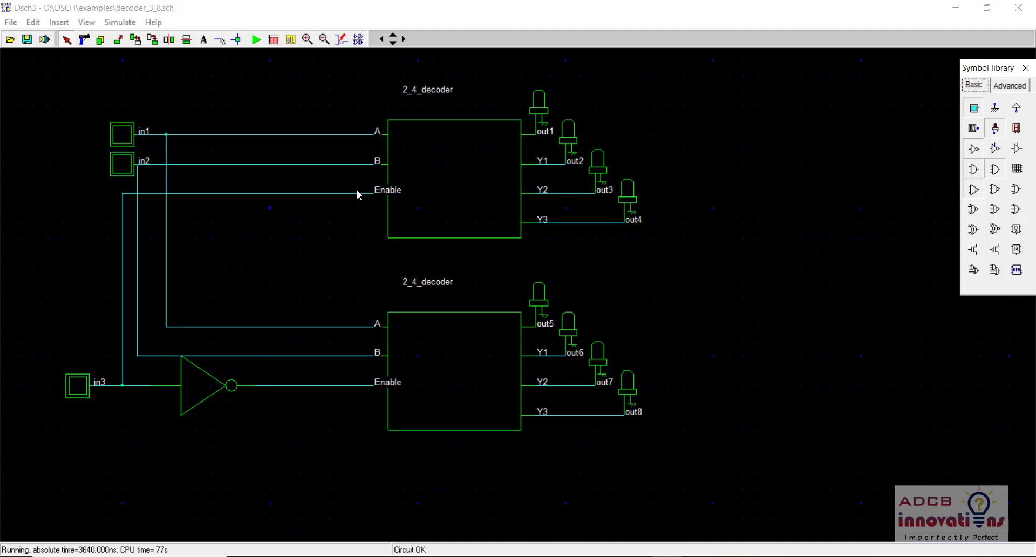
mouse_move(386, 137)
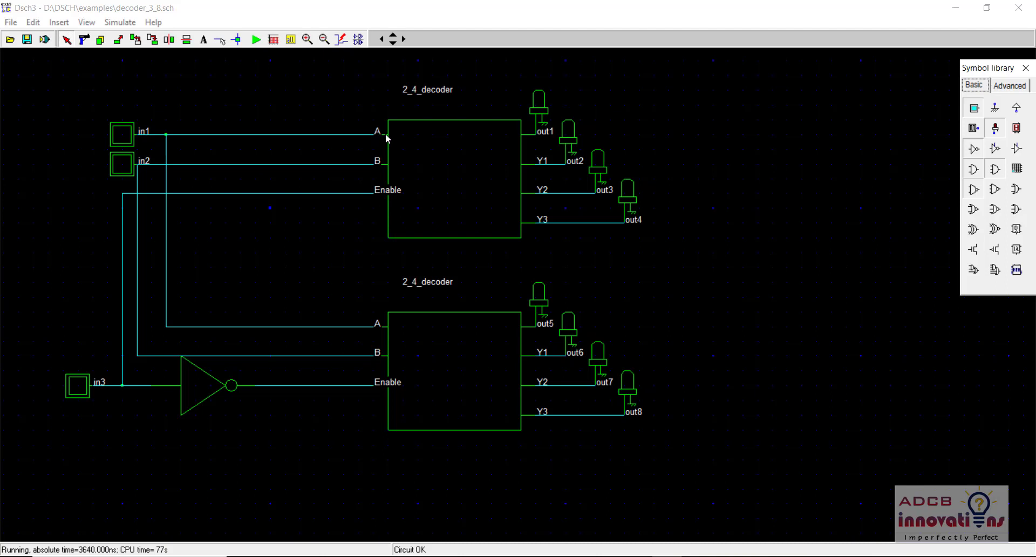
mouse_move(122, 157)
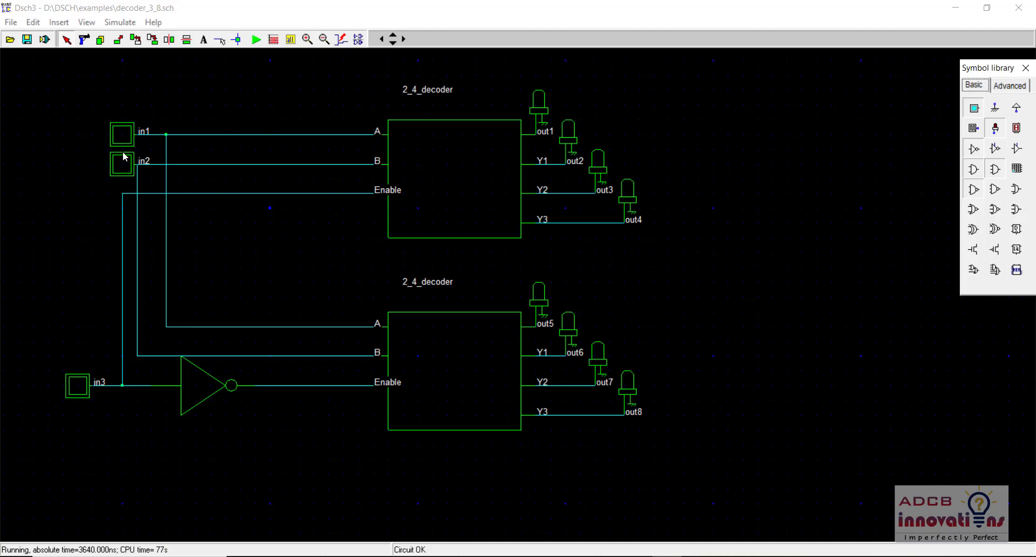
mouse_move(388, 333)
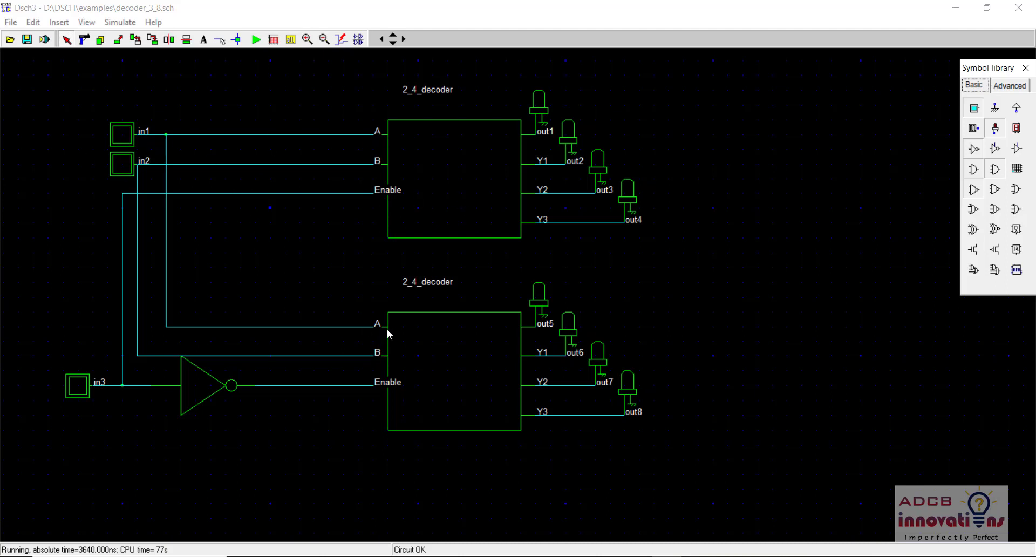
mouse_move(317, 317)
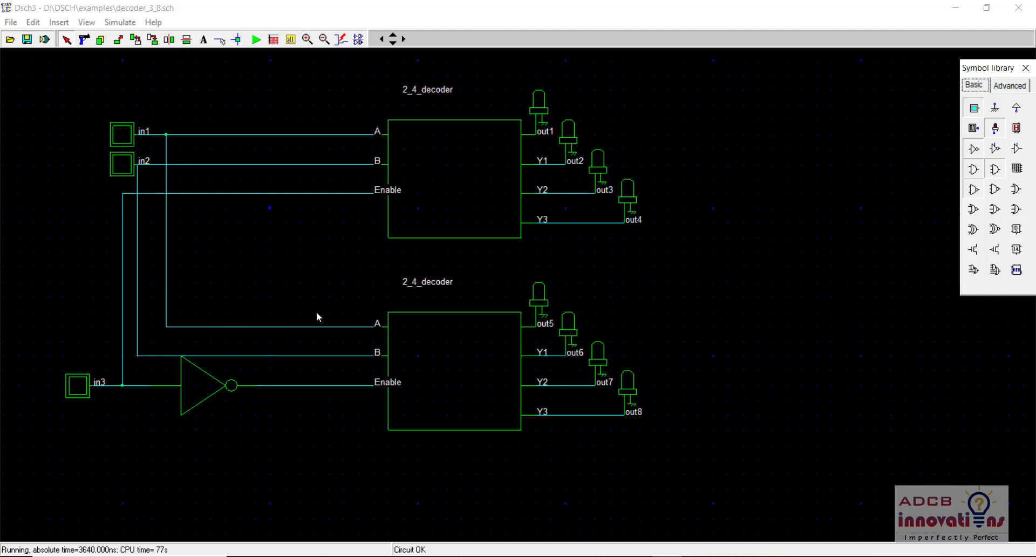
mouse_move(380, 160)
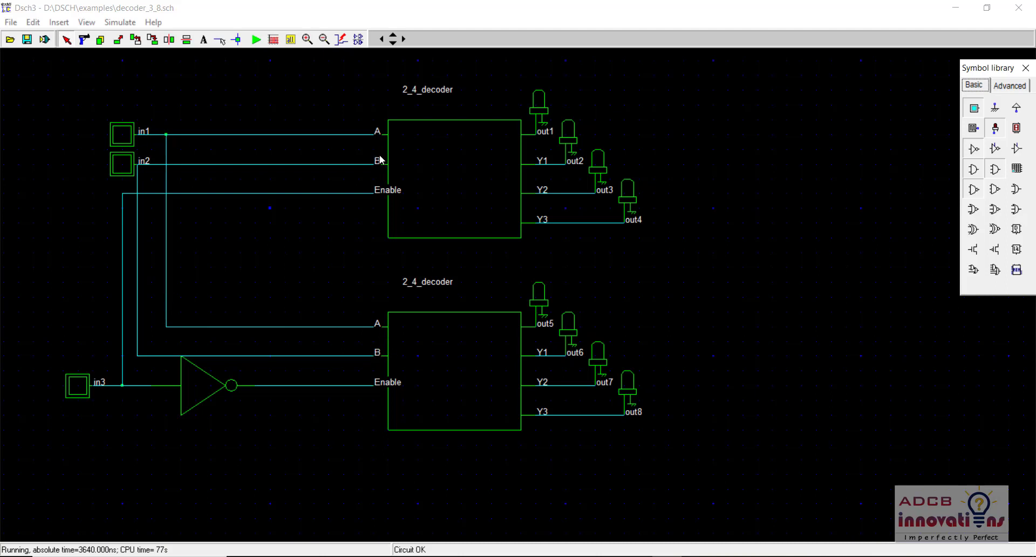
mouse_move(377, 314)
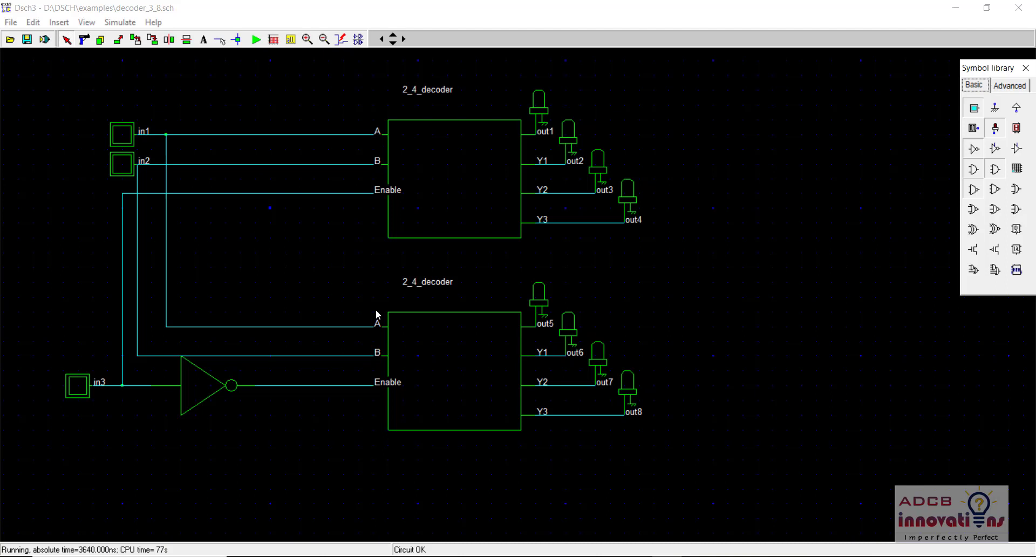
mouse_move(367, 225)
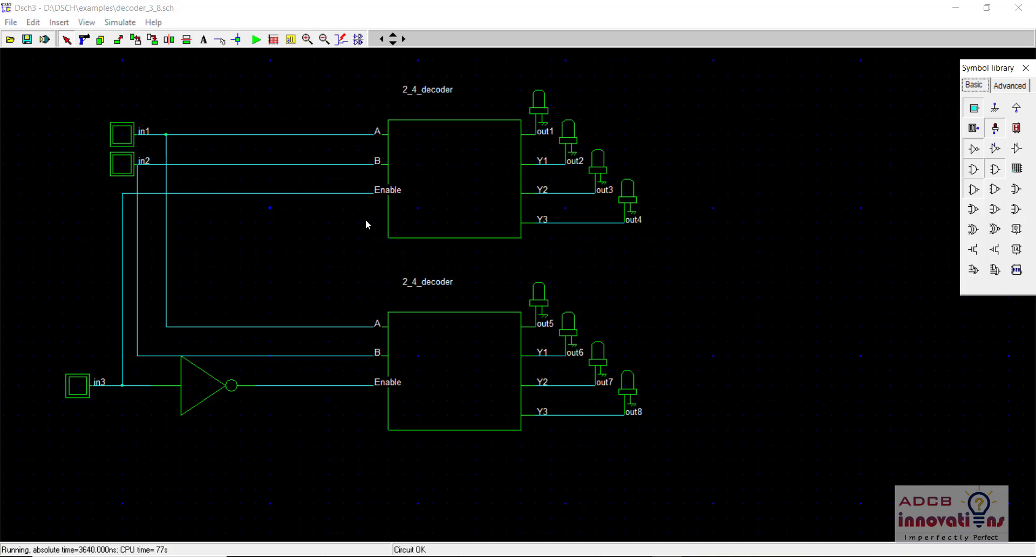
mouse_move(361, 274)
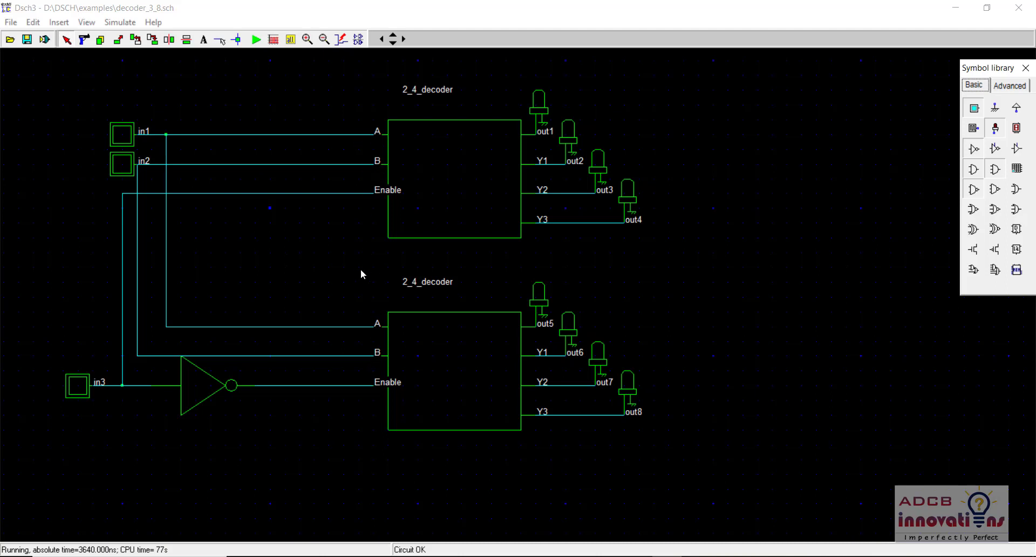
mouse_move(380, 210)
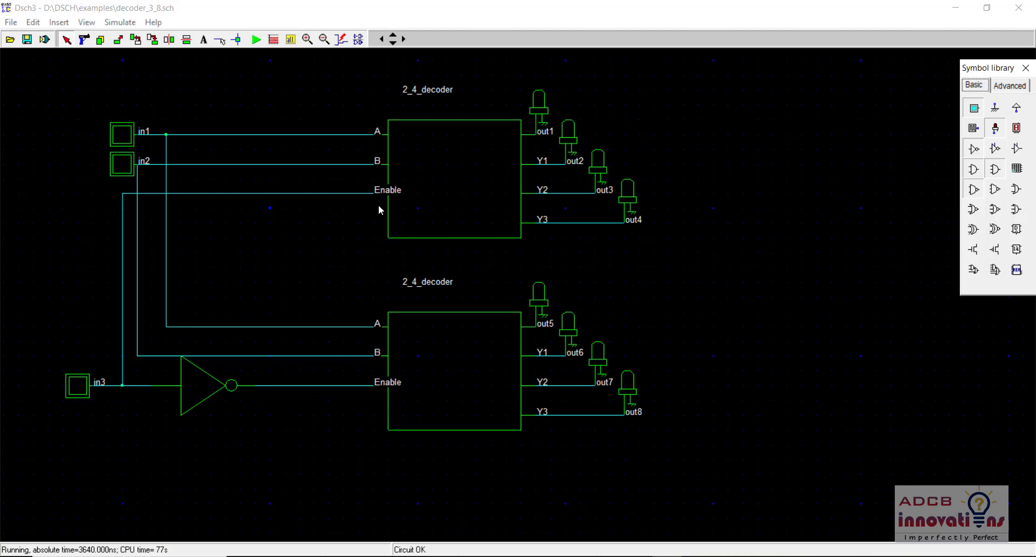
mouse_move(122, 204)
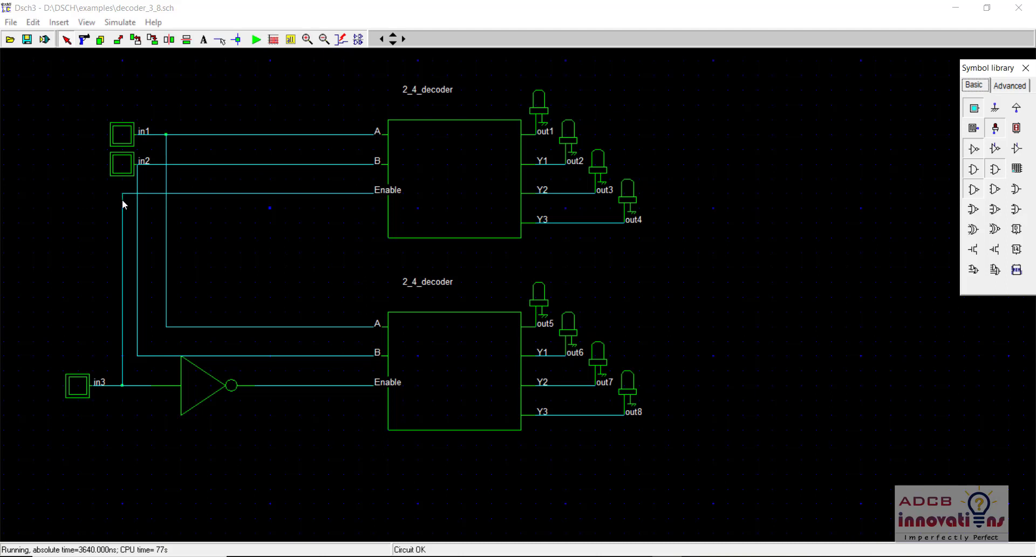
mouse_move(117, 405)
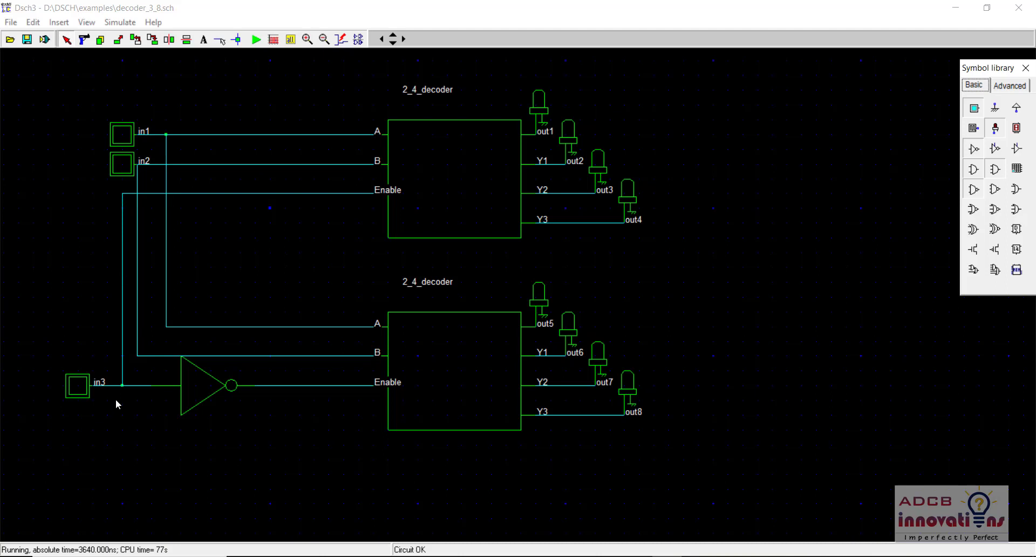
mouse_move(123, 389)
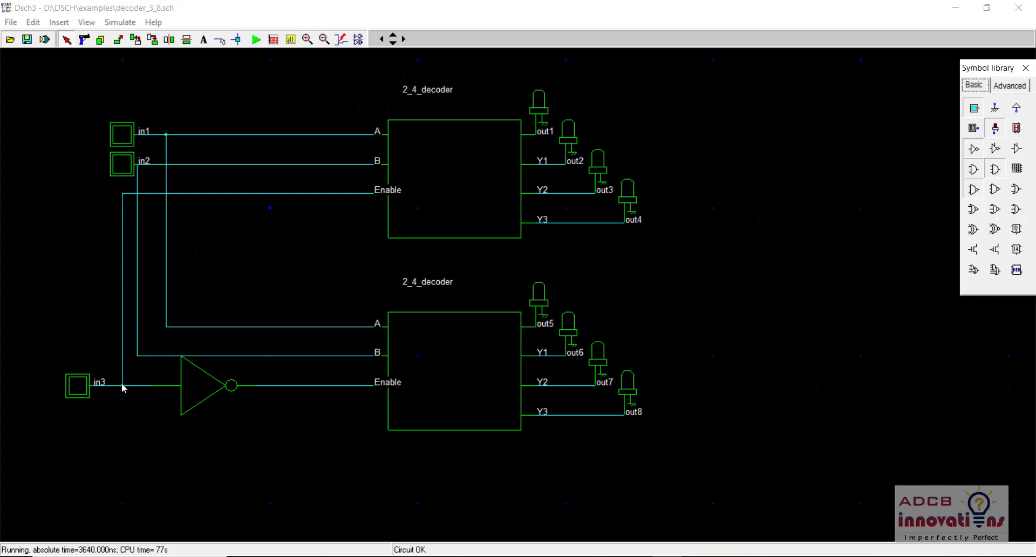
mouse_move(192, 384)
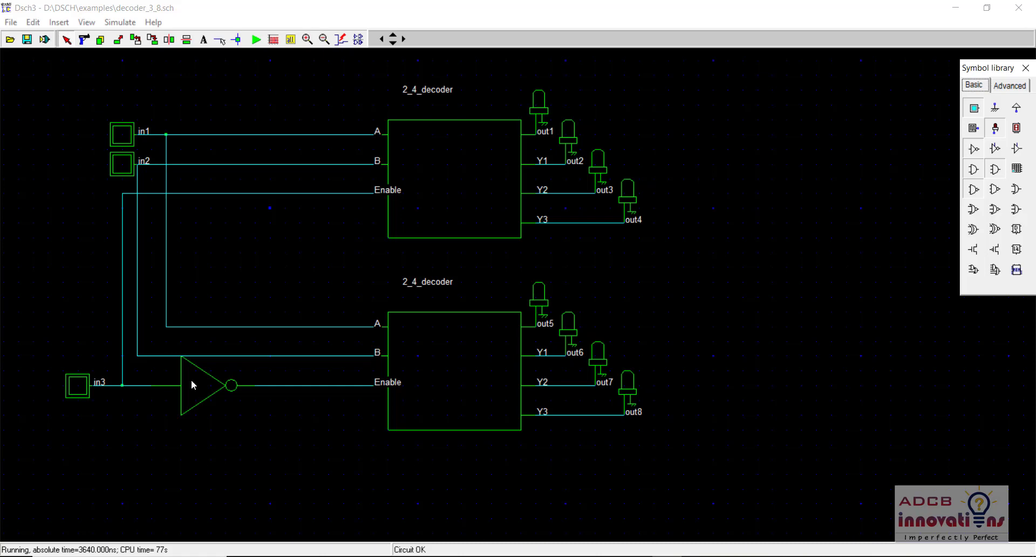
left_click(256, 39)
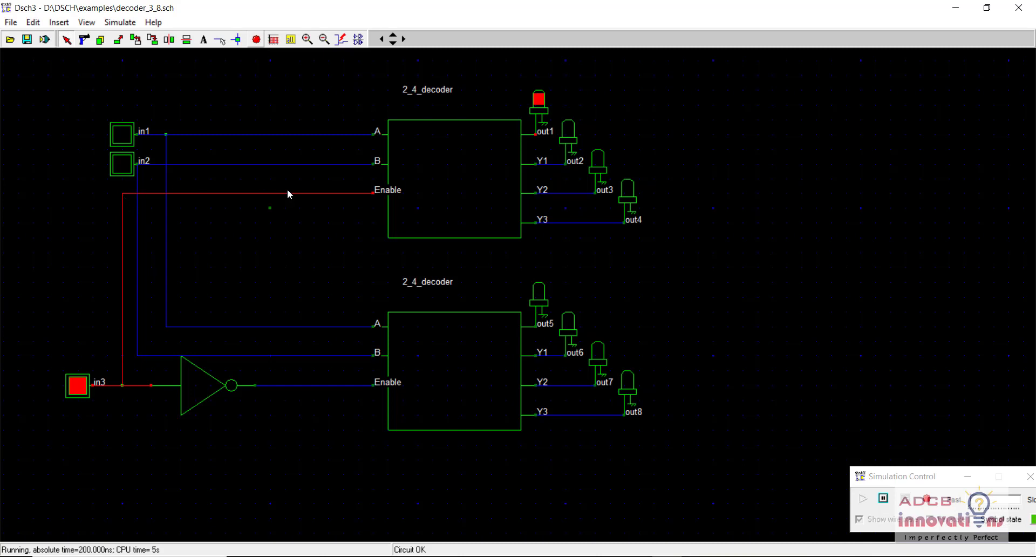
mouse_move(190, 425)
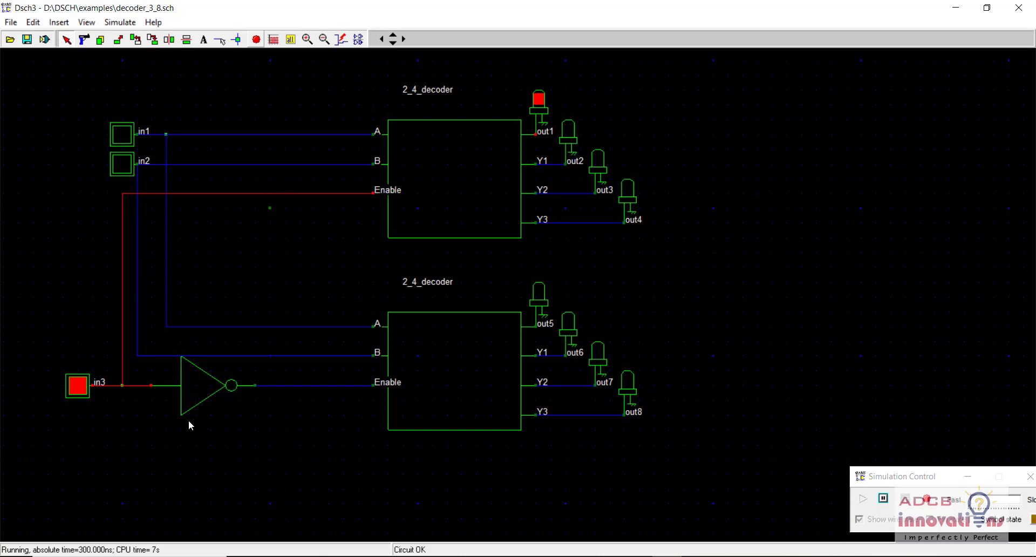
mouse_move(367, 393)
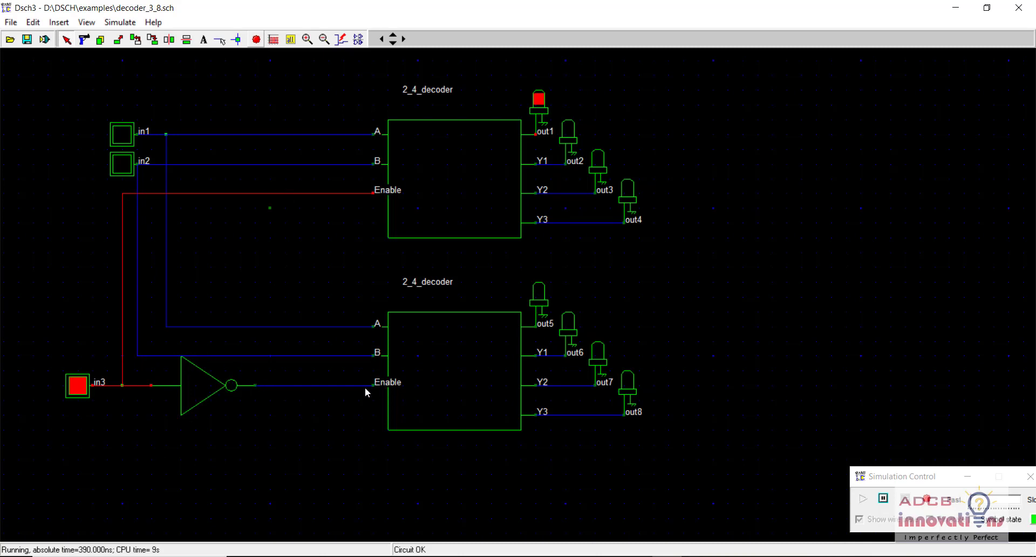
mouse_move(220, 443)
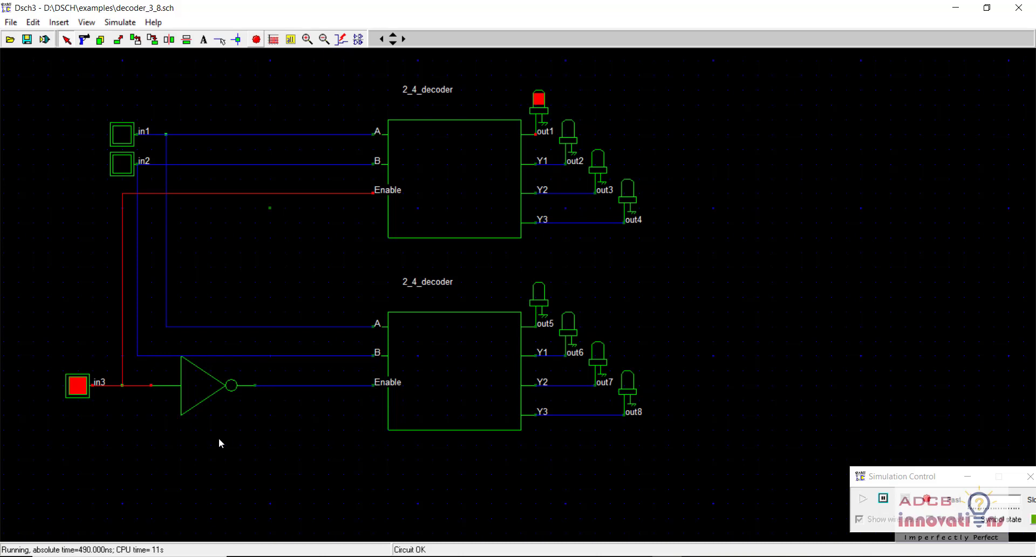
Step: Release in3 so out5 lights instead of out1, then stop the simulation
left_click(78, 384)
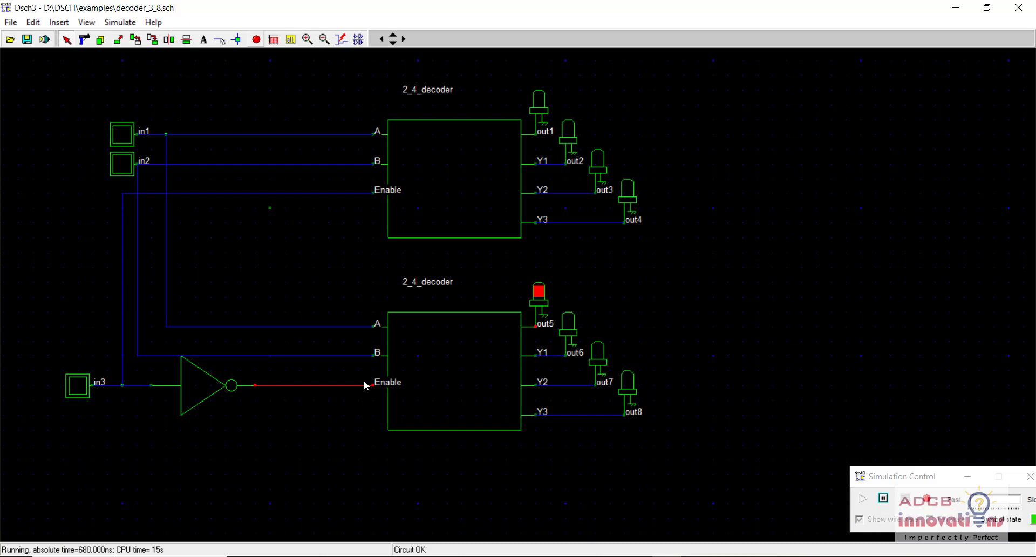
mouse_move(329, 194)
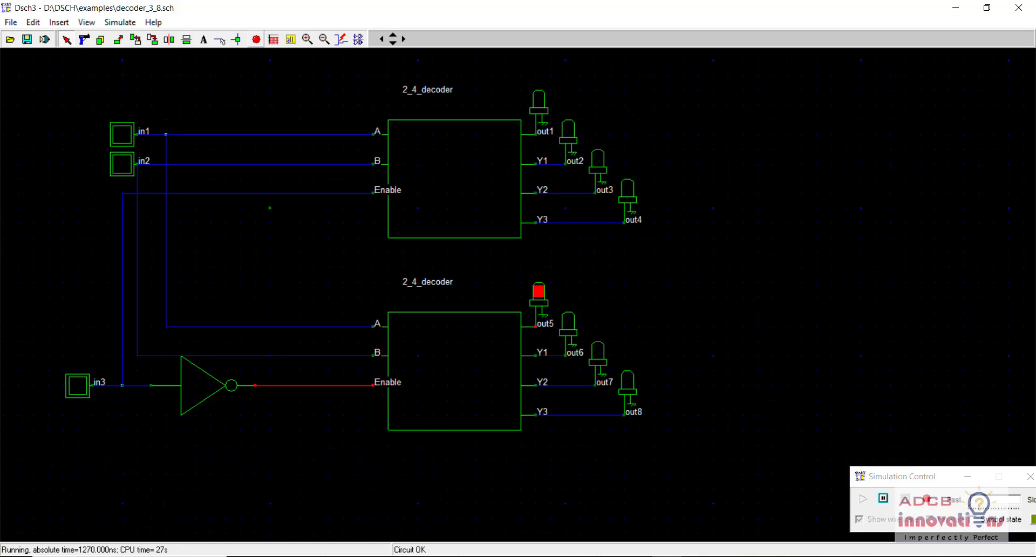
mouse_move(218, 83)
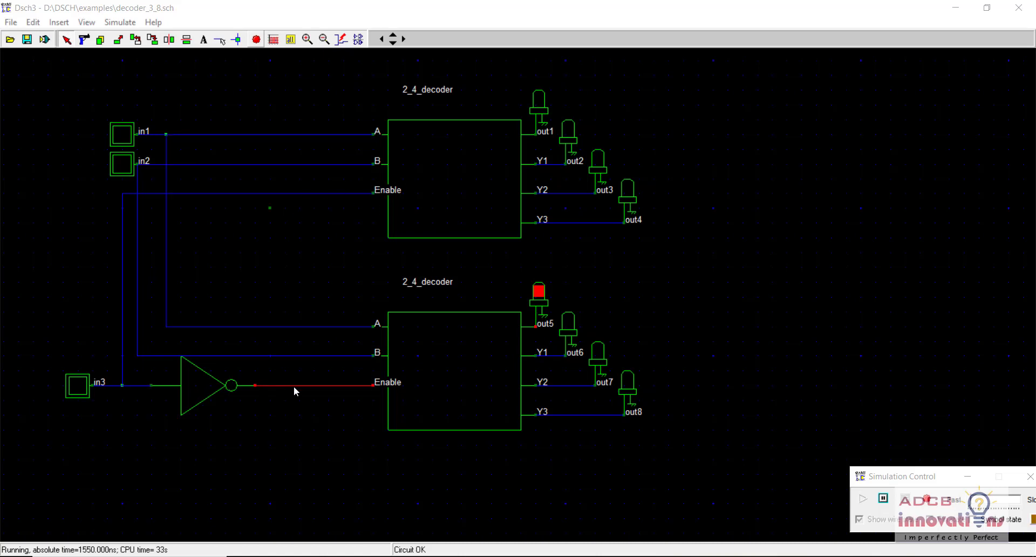
left_click(77, 385)
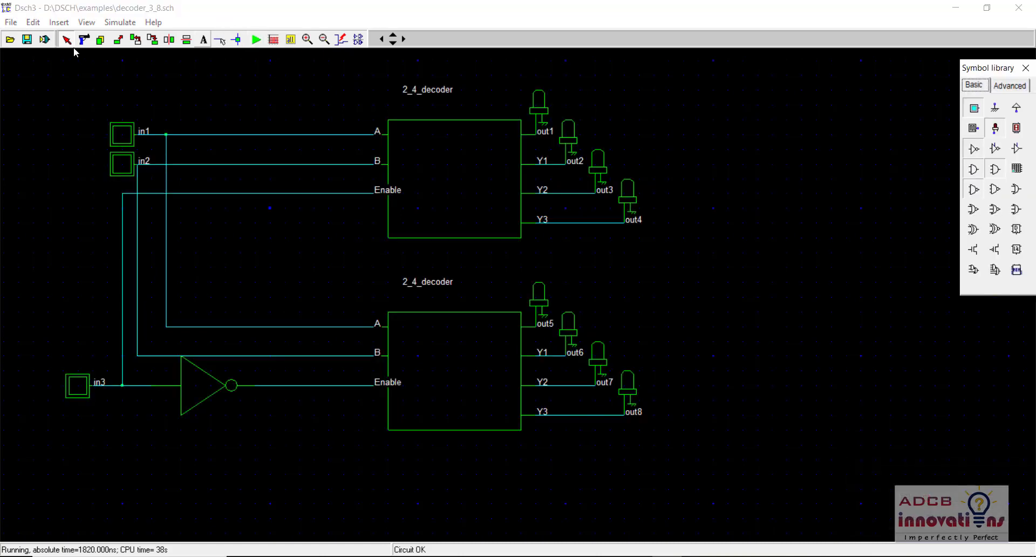
mouse_move(84, 40)
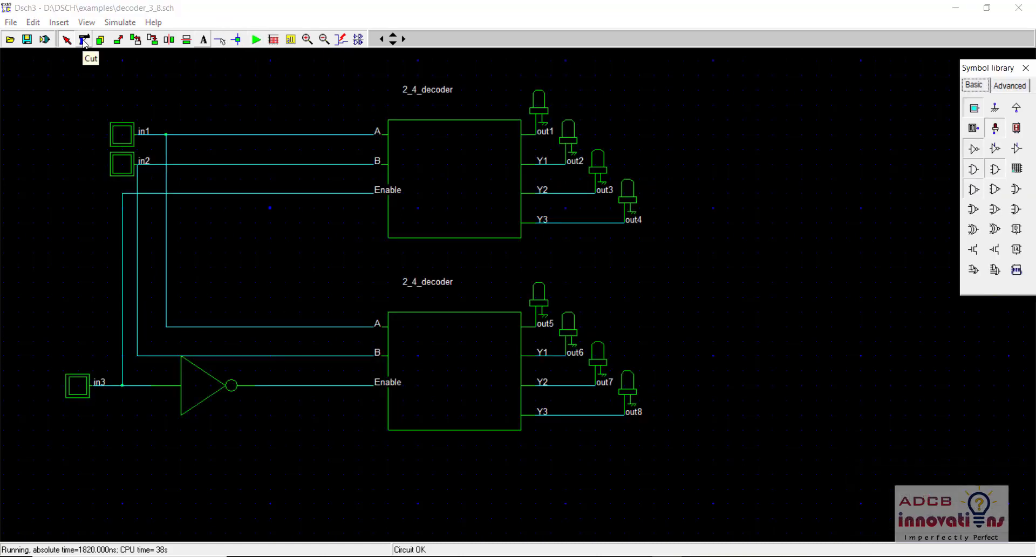
Step: Cut away the whole decoder circuit with a selection box, answering No to the save prompt
left_click(84, 39)
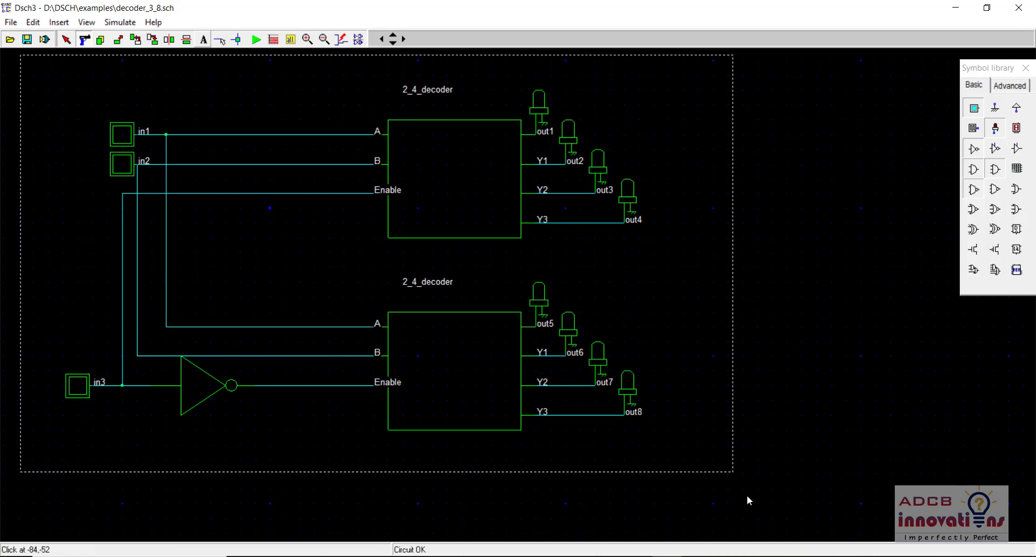
left_click(11, 21)
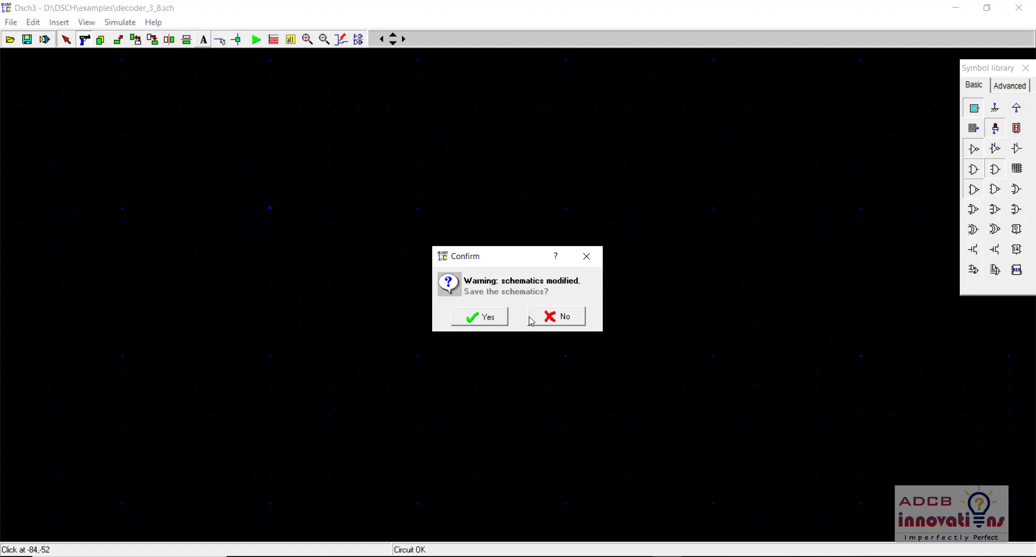
left_click(564, 316)
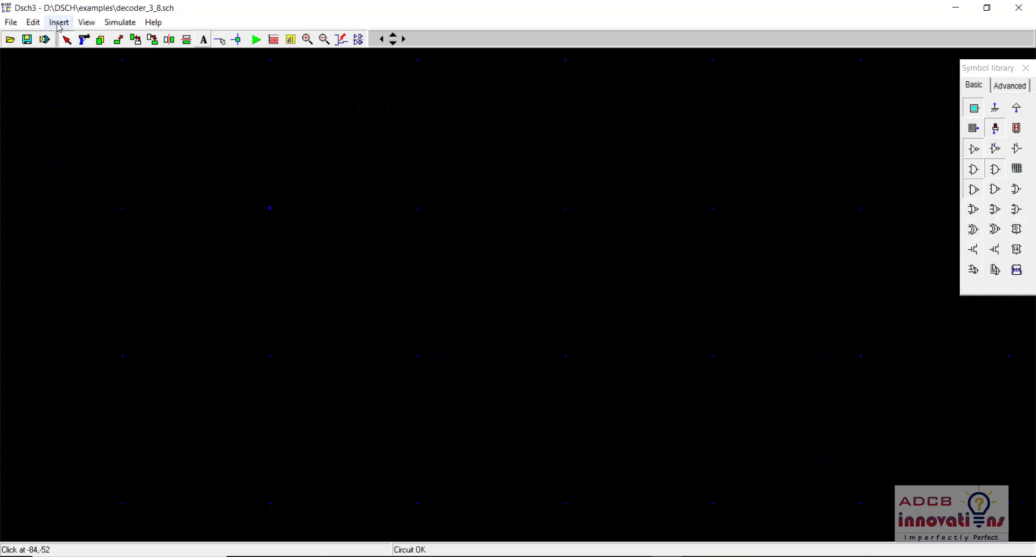
Step: Insert the c22_4_decoder_symbol.sym user symbol twice, one decoder above the other
left_click(59, 21)
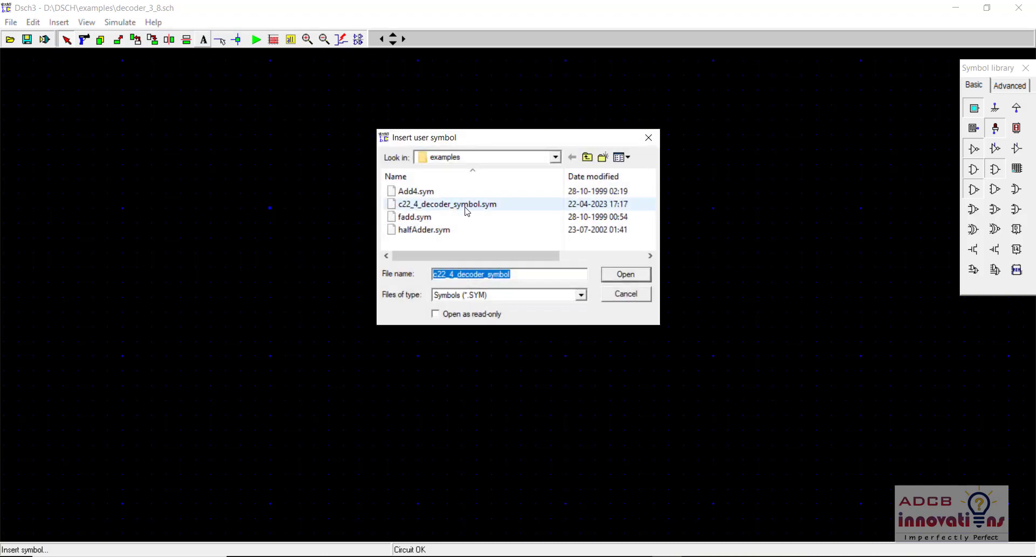
left_click(624, 274)
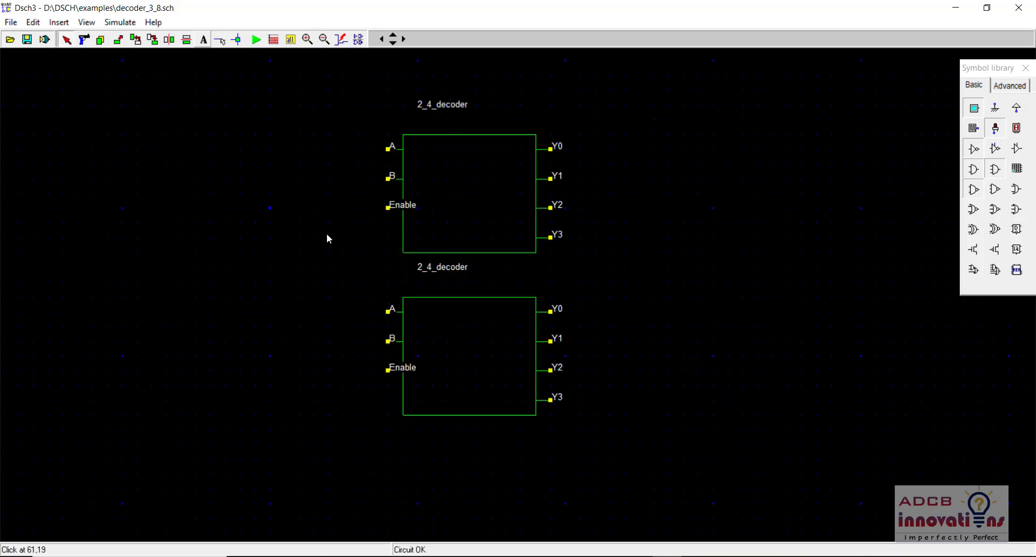
left_click(219, 38)
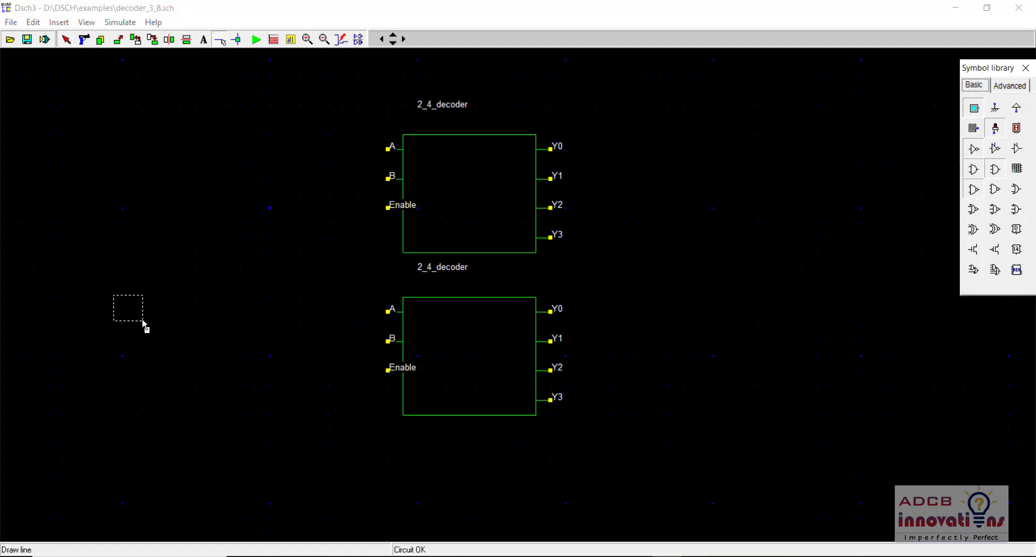
Step: Place three input buttons in4, in5, in6 stacked at the left of the decoders
left_click(972, 108)
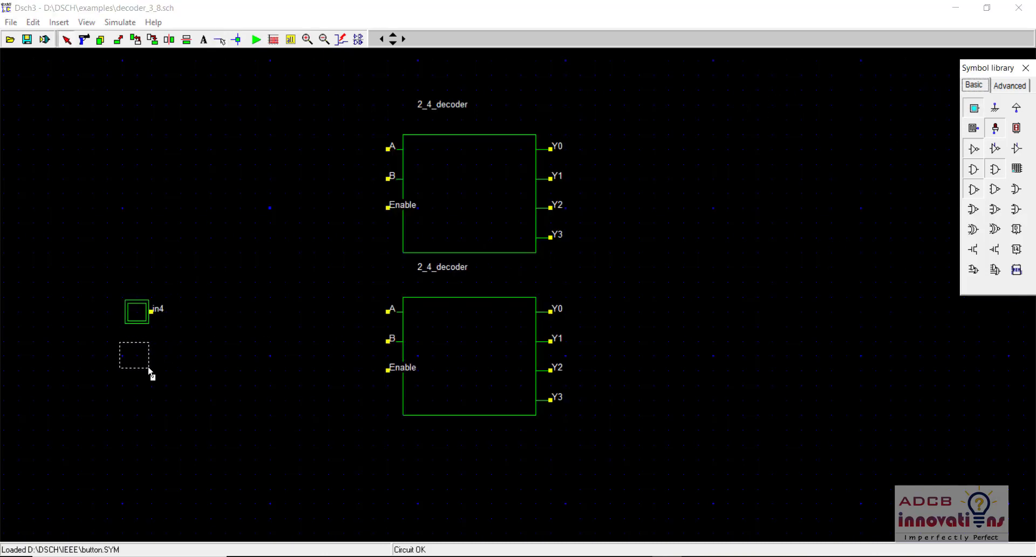
left_click(136, 339)
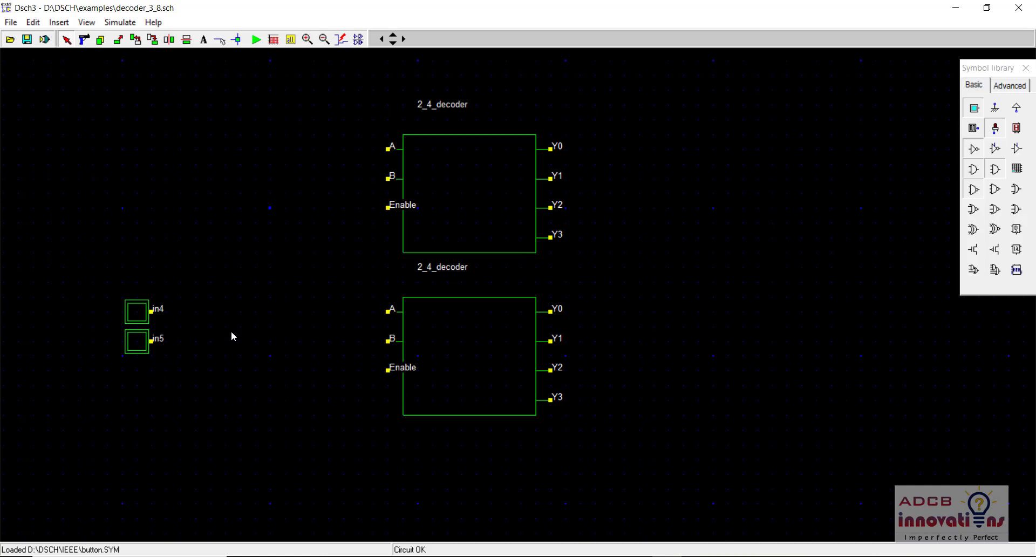
mouse_move(972, 108)
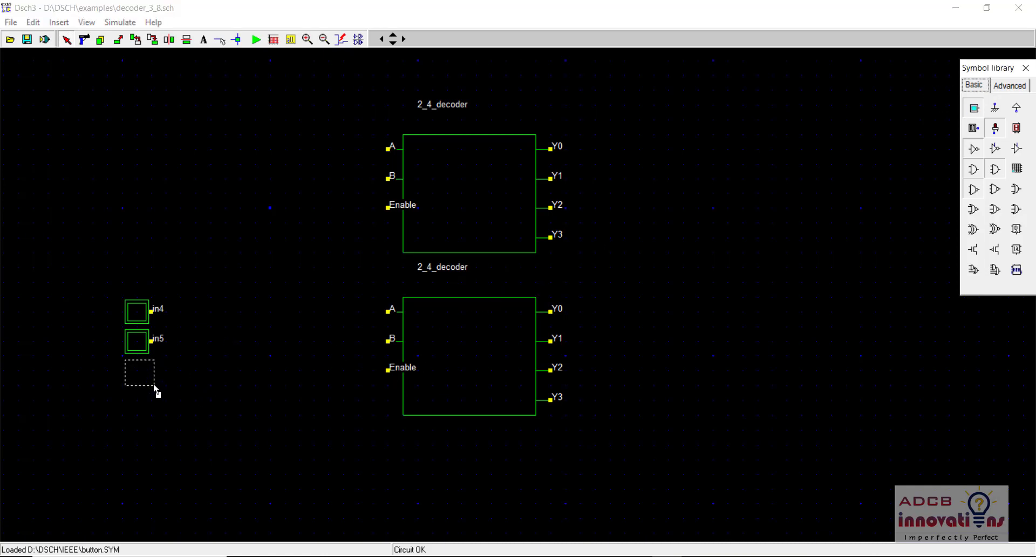
left_click(136, 370)
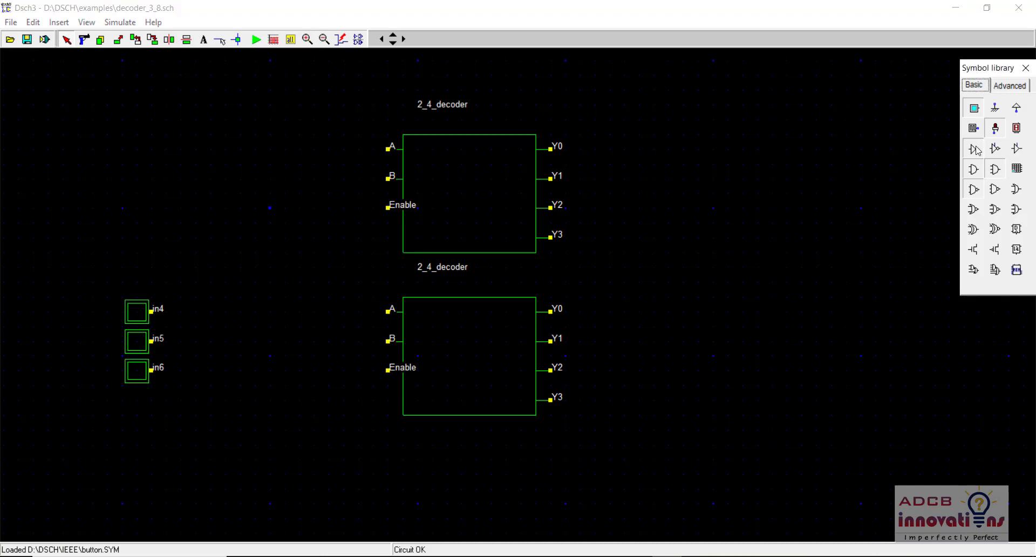
Step: Drag an inverter between in6 and the lower decoder's Enable, with the buttons wired to A, B and Enable
left_click_drag(278, 344, 386, 406)
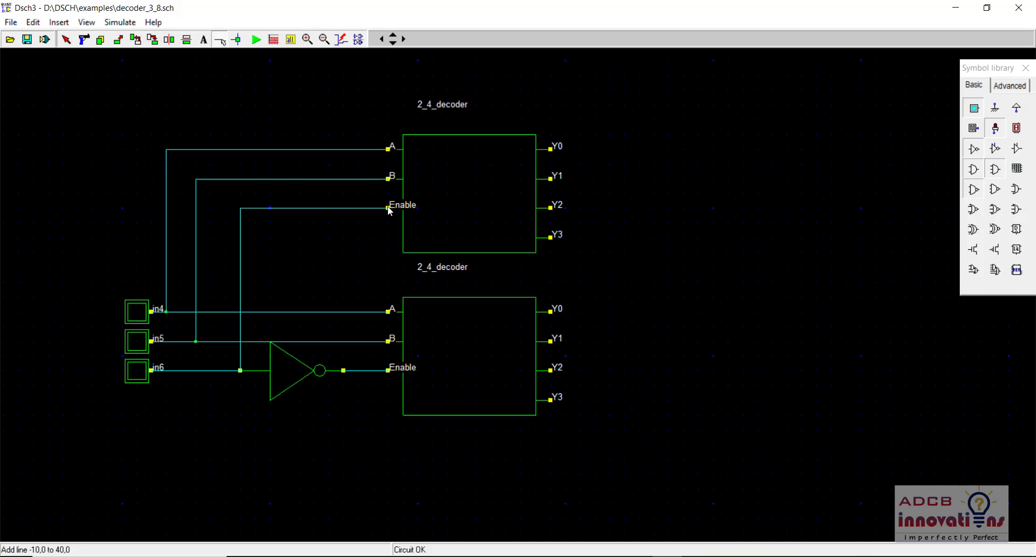
mouse_move(143, 329)
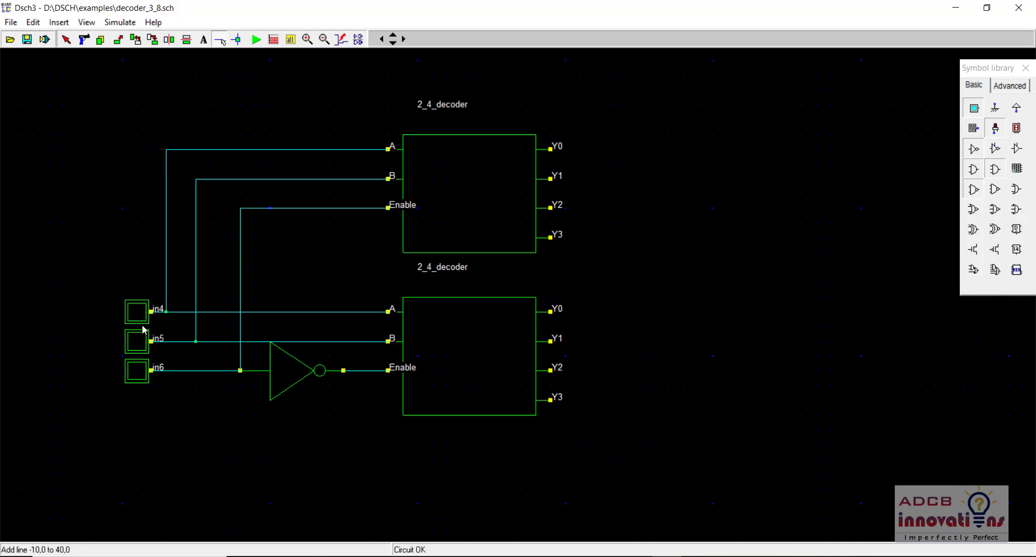
mouse_move(566, 257)
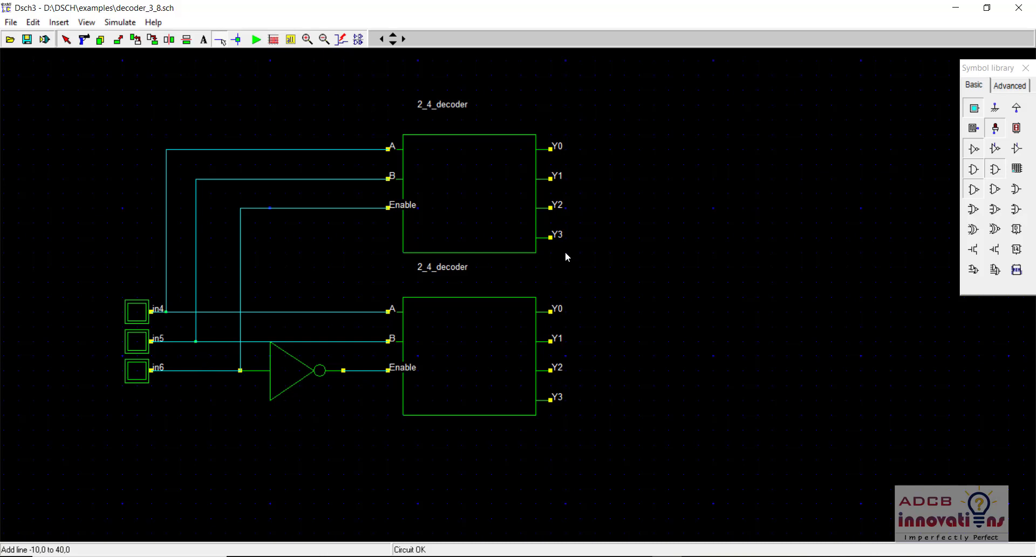
mouse_move(971, 112)
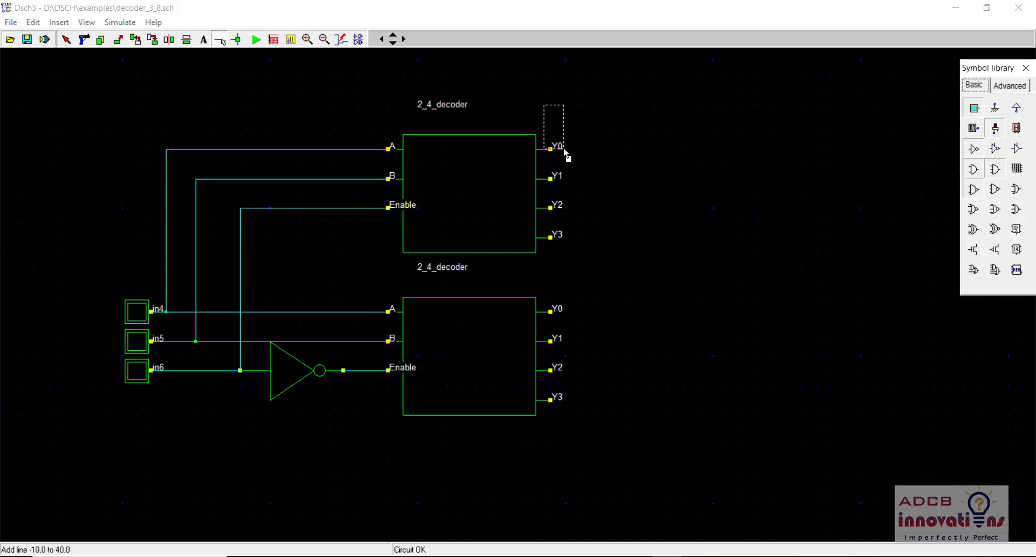
Step: Drop LEDs at the decoder outputs, staggered rightwards, from the top Y0 down to the lower Y2 (out9–out15)
left_click(994, 128)
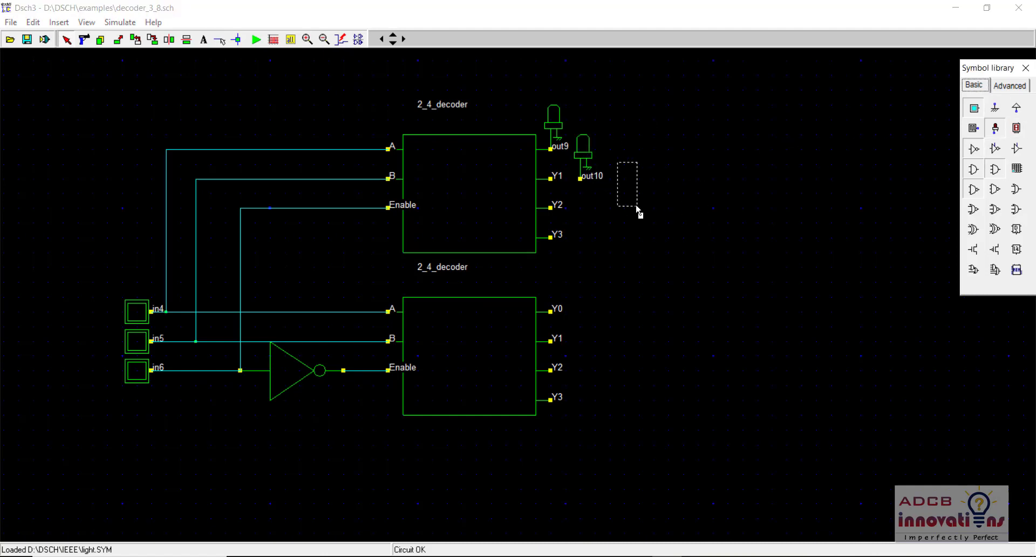
left_click(628, 184)
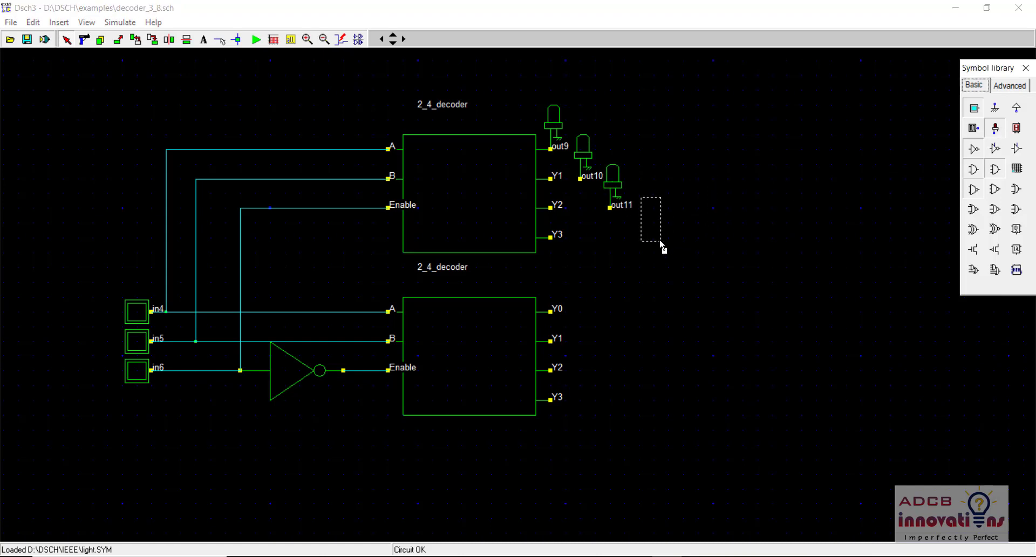
left_click(657, 218)
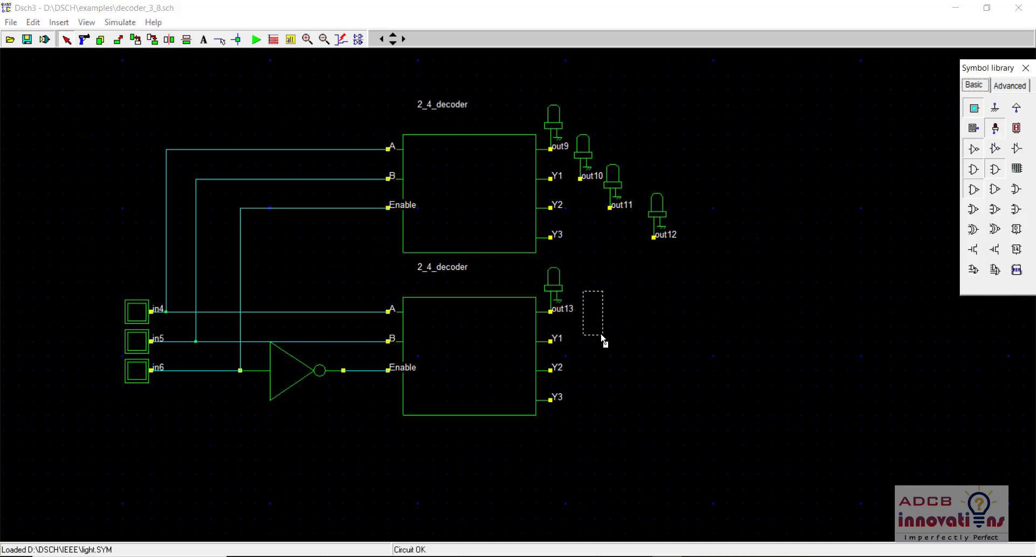
left_click(592, 311)
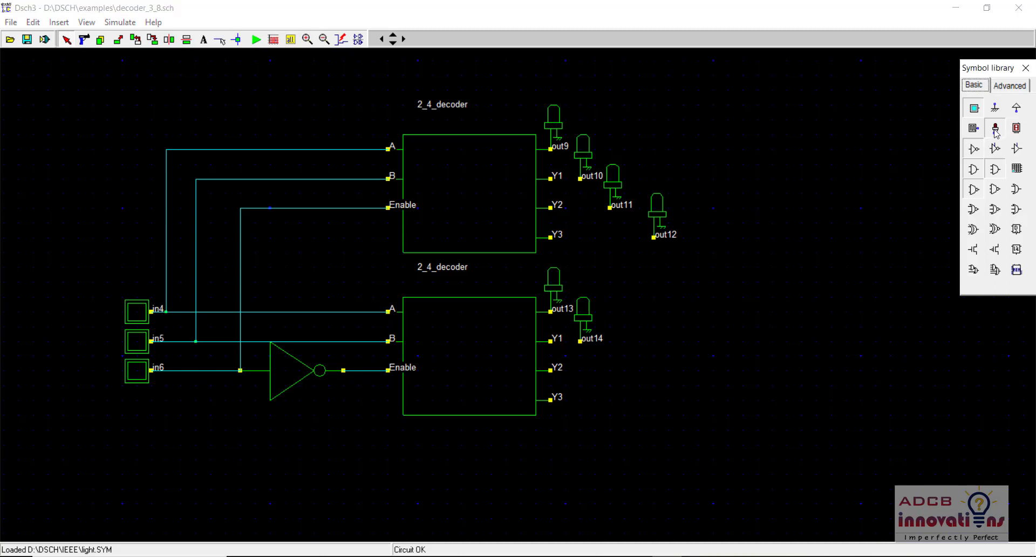
left_click(611, 353)
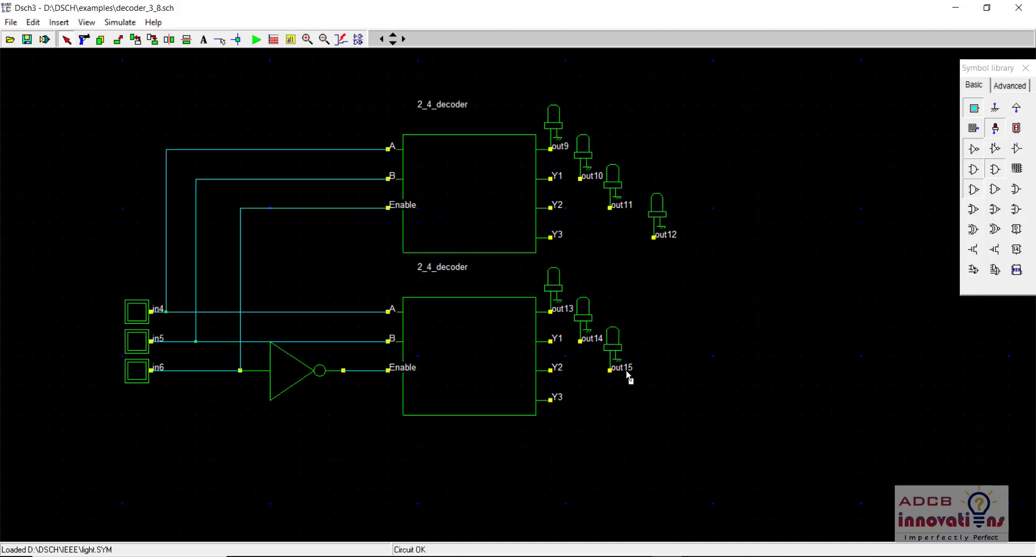
mouse_move(991, 131)
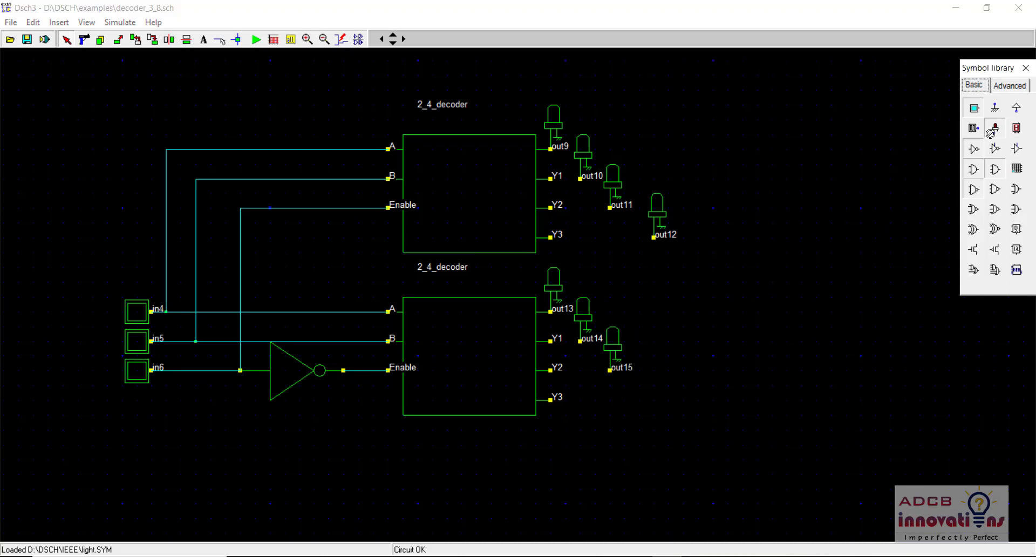
Step: Add the out16 LED at the lower Y3 and wire both decoders' Y2 and Y3 outputs to their LEDs
left_click(658, 370)
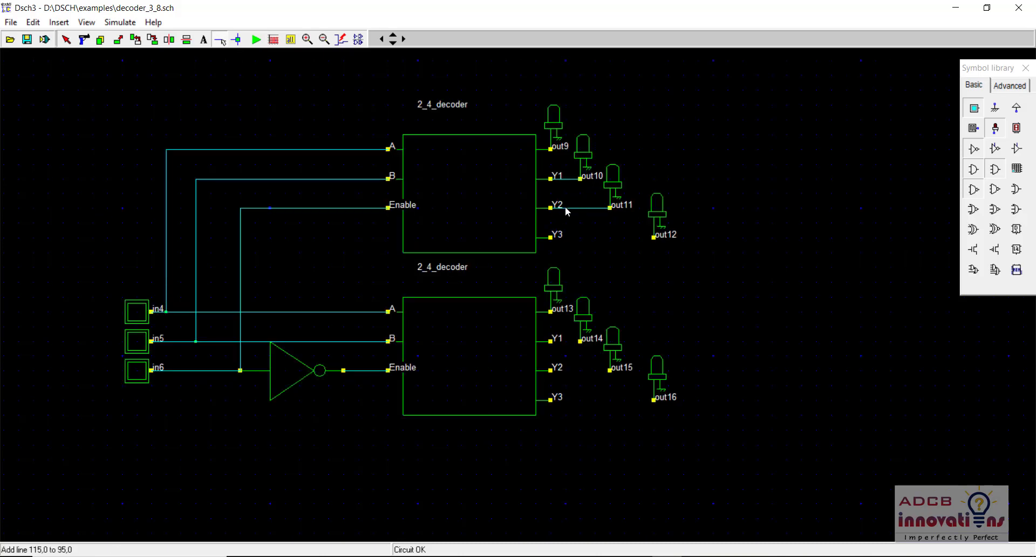
left_click(585, 240)
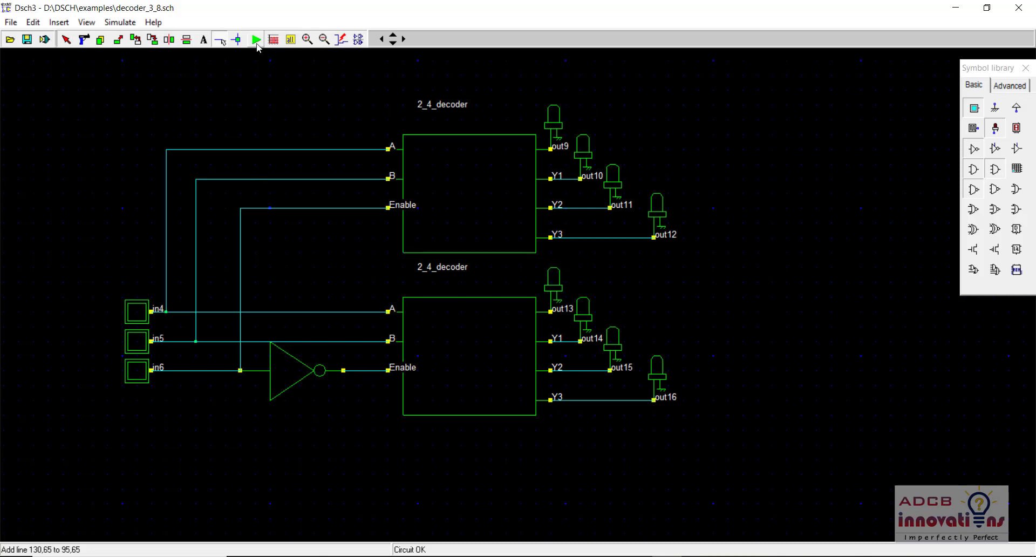
Step: Run the simulation and step in4, in5, in6 through the first combinations, one LED lighting each time
left_click(255, 39)
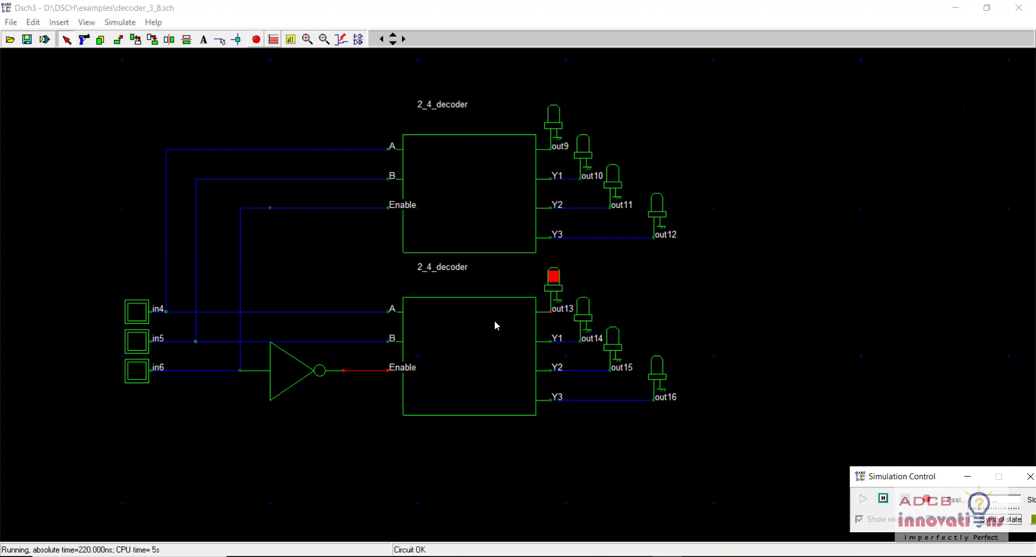
left_click(136, 340)
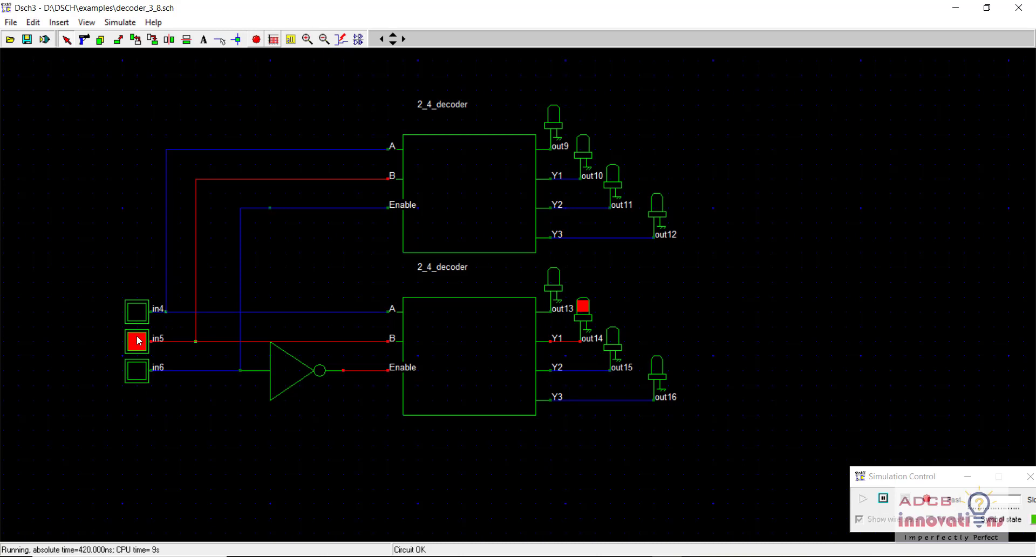
left_click(136, 310)
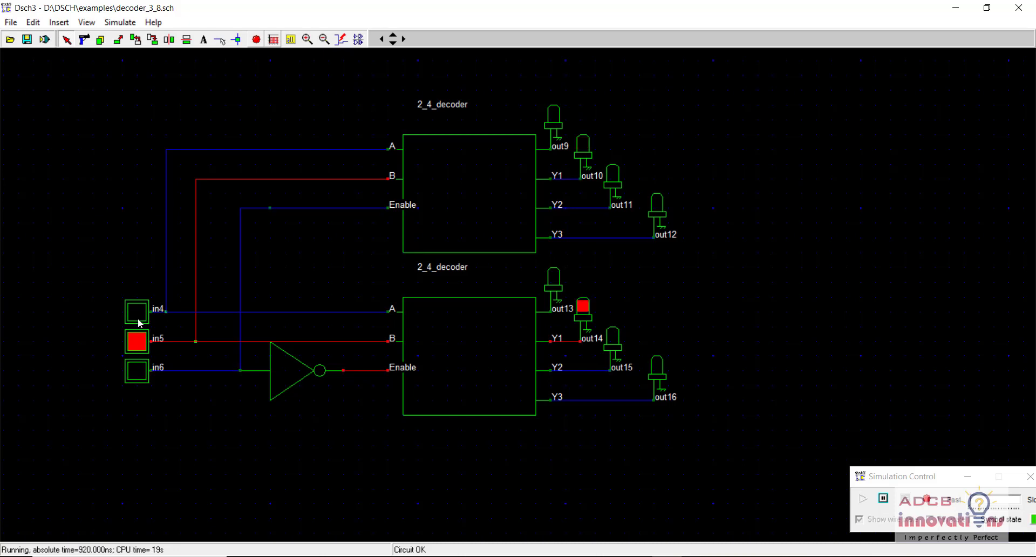
left_click(136, 370)
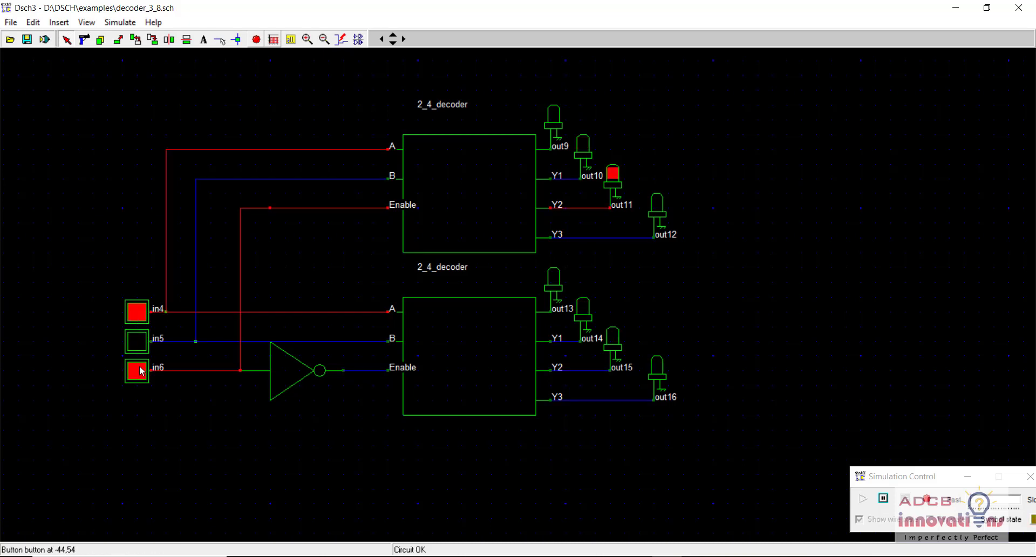
left_click(136, 369)
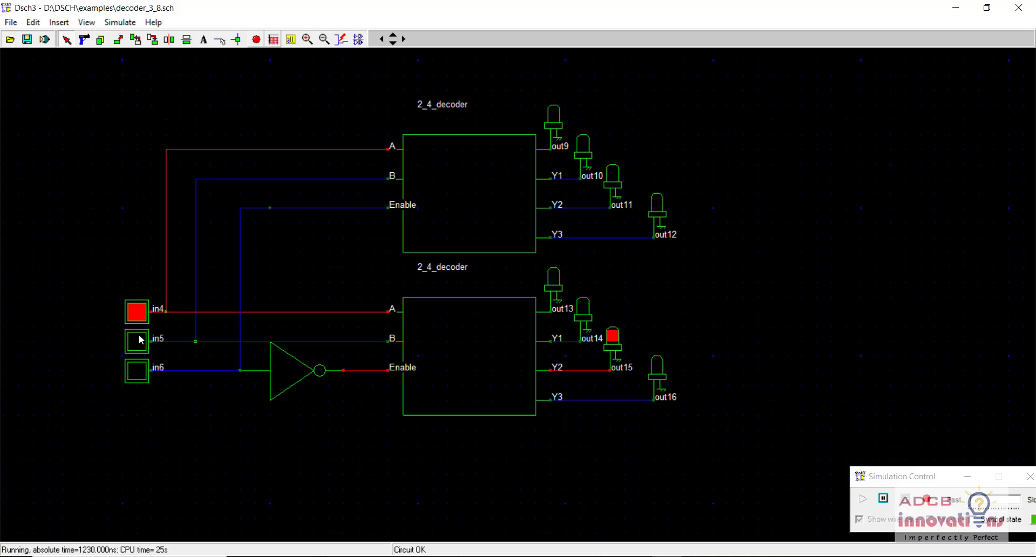
left_click(136, 338)
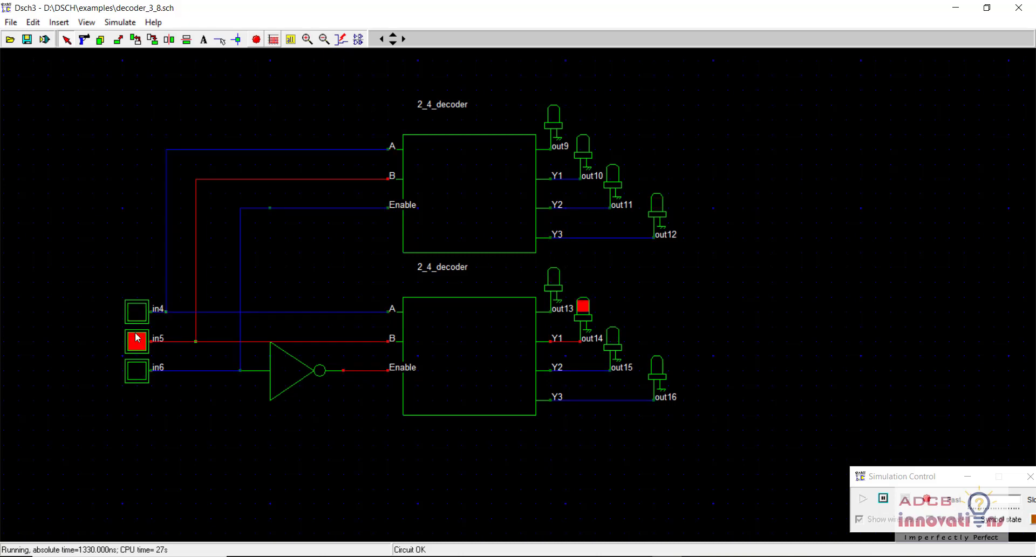
left_click(136, 370)
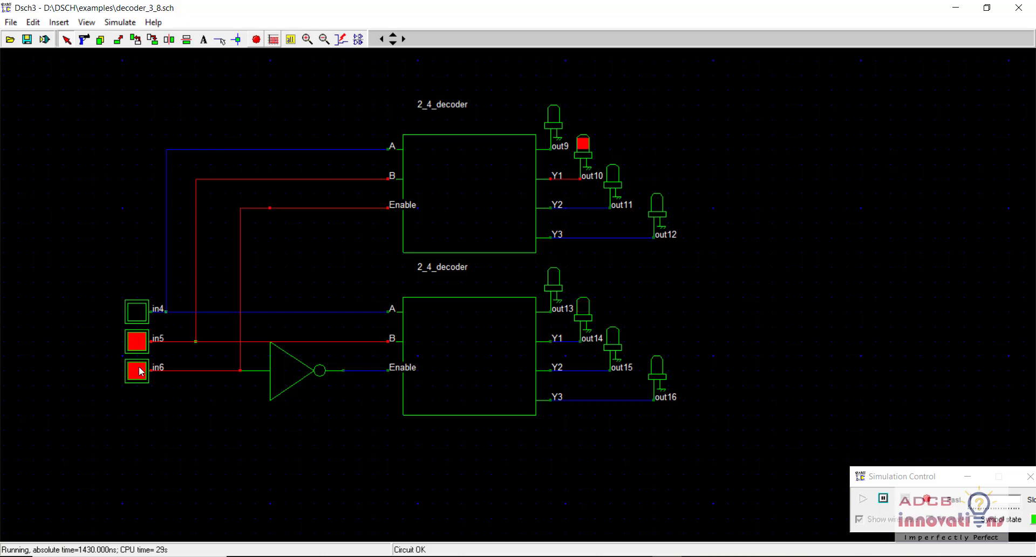
Step: Toggle the remaining in4–in6 combinations, ending with in5 and in6 high and out10 lit
left_click(137, 338)
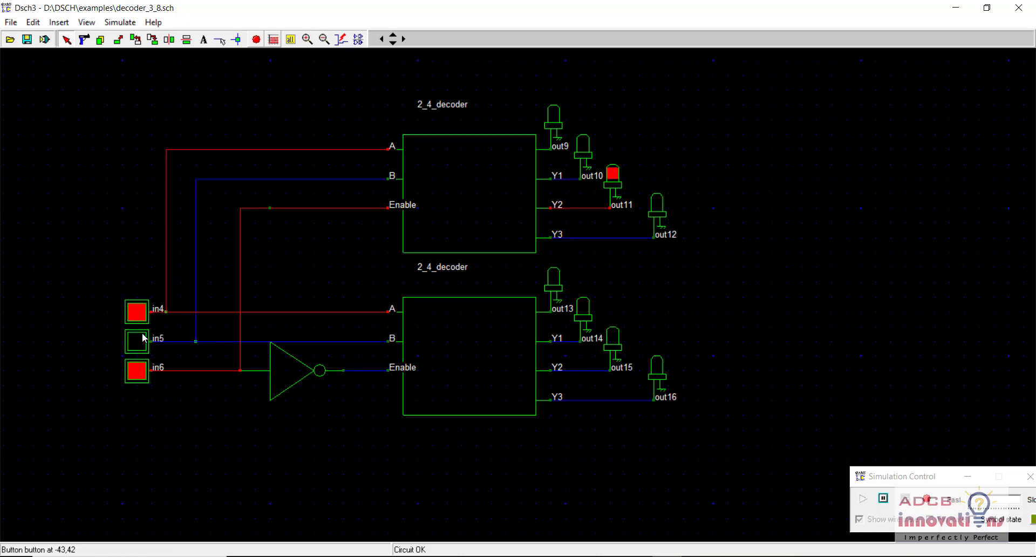
left_click(137, 367)
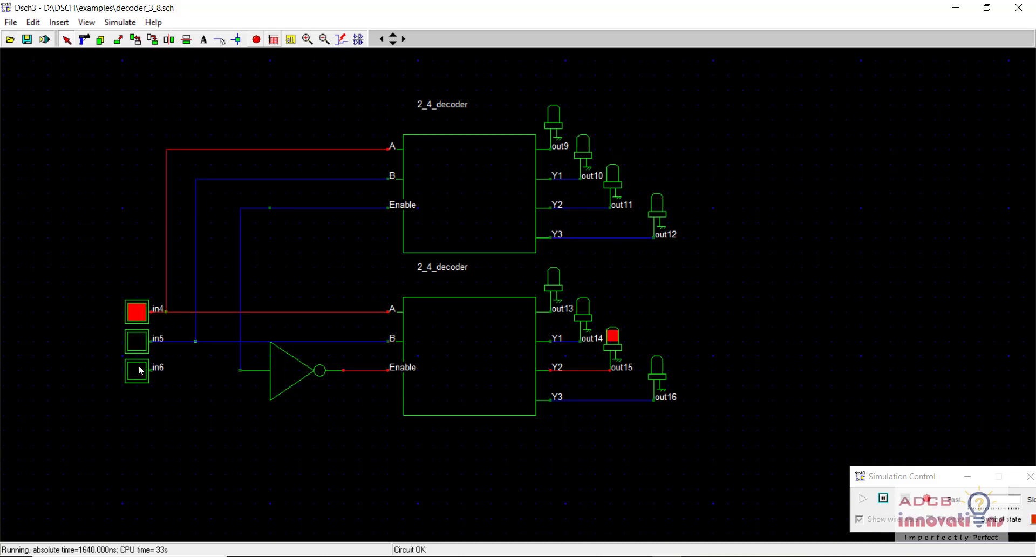
left_click(137, 367)
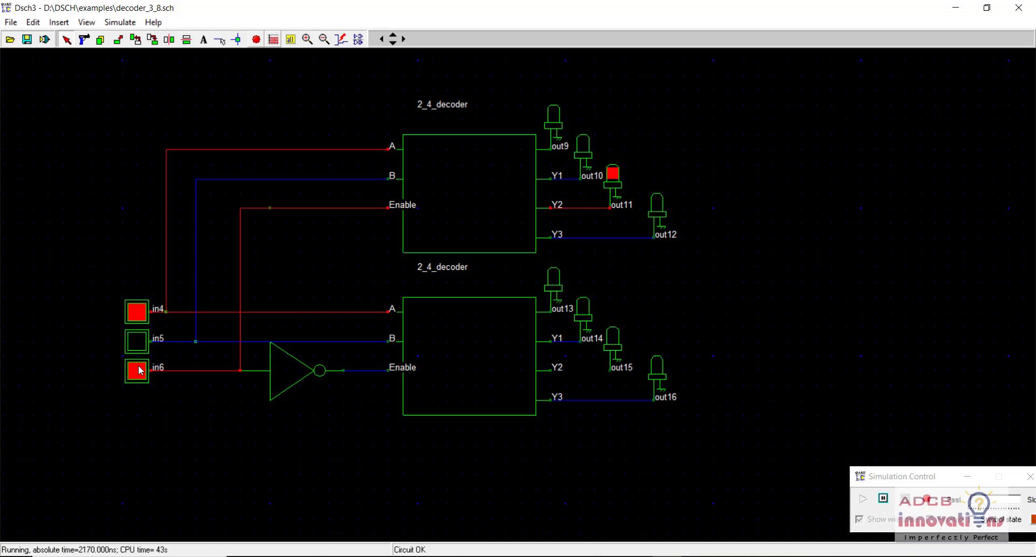
left_click(136, 339)
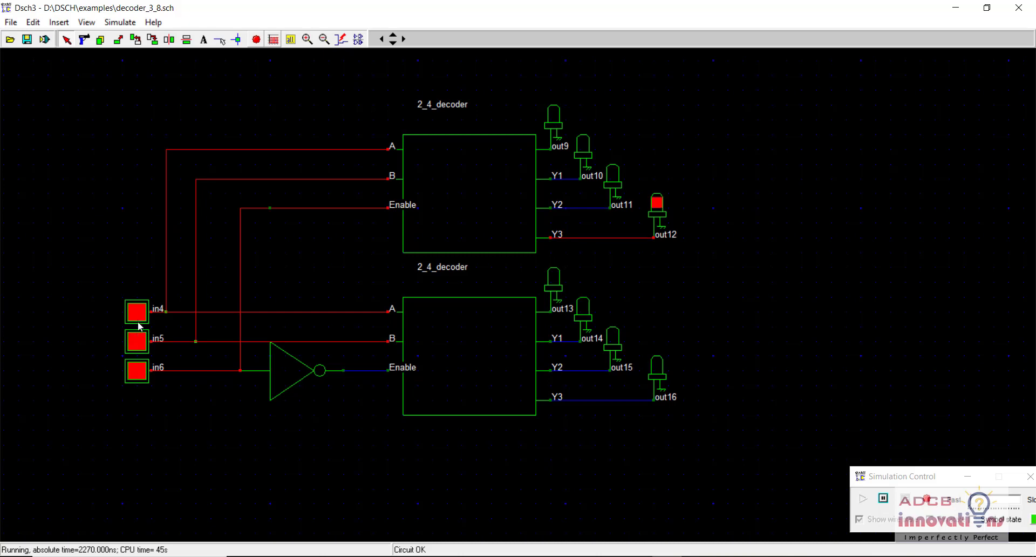
left_click(137, 311)
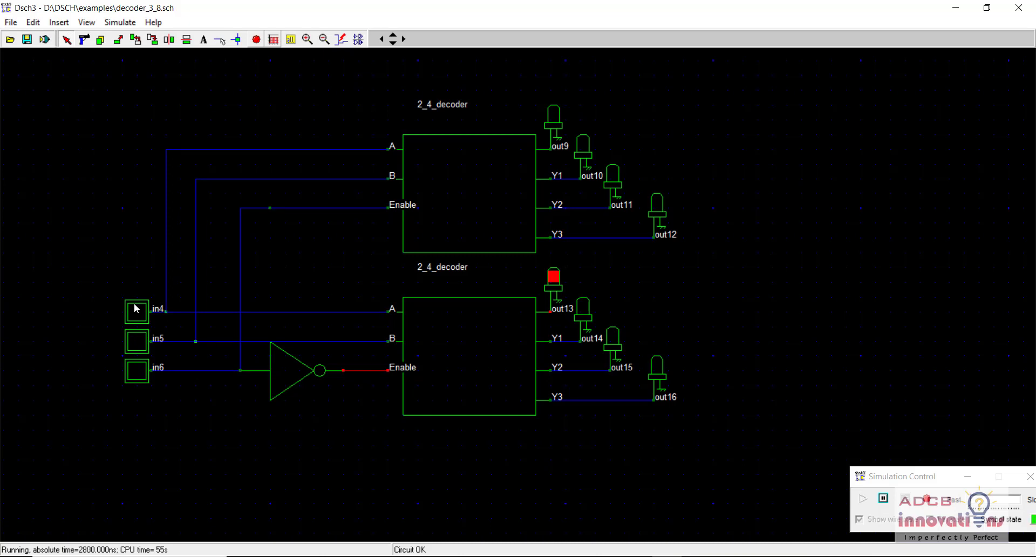
left_click(136, 312)
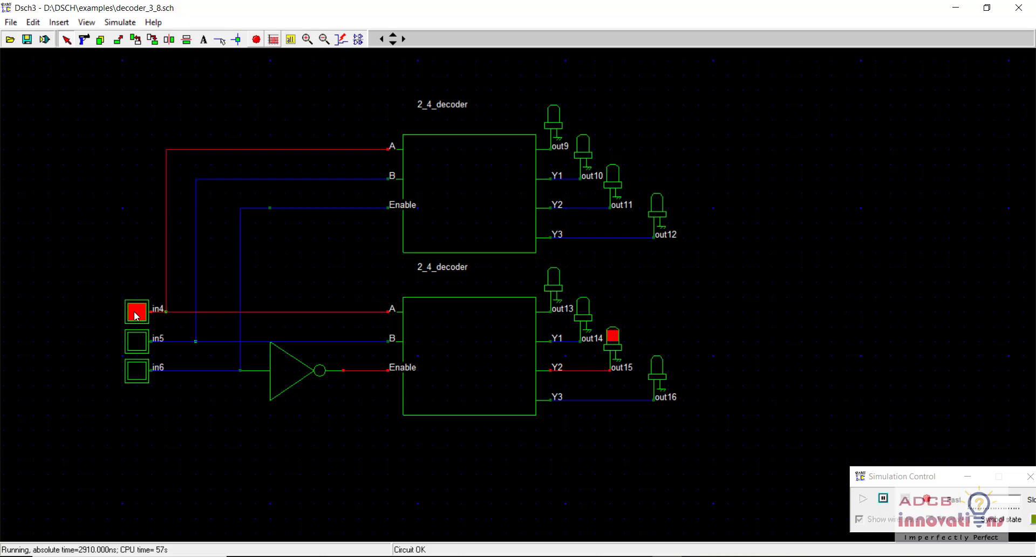
left_click(137, 370)
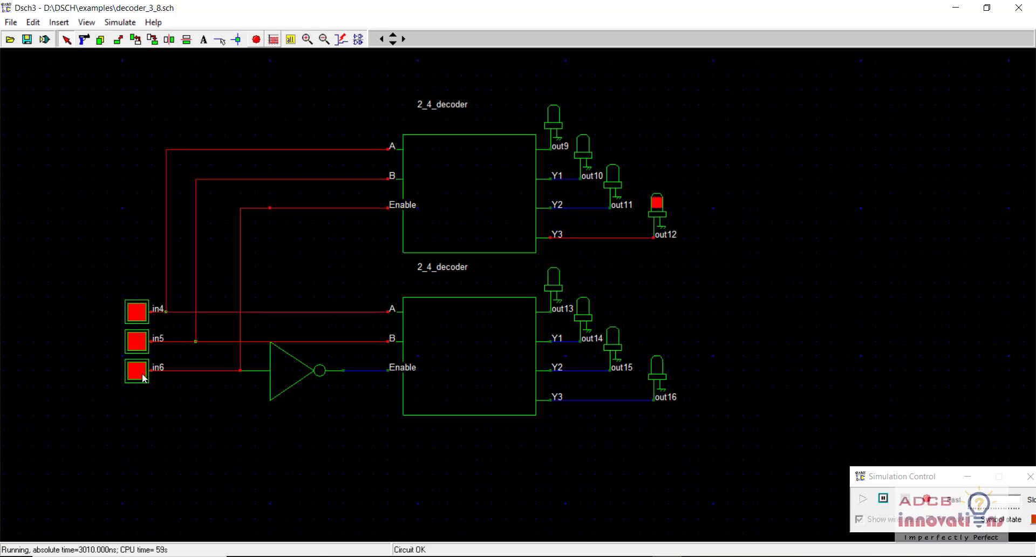
left_click(137, 311)
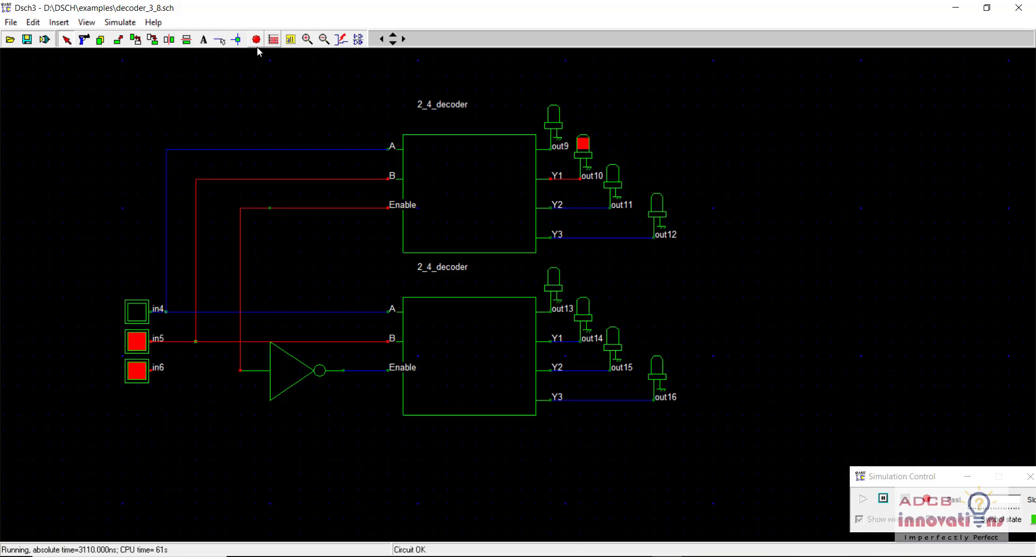